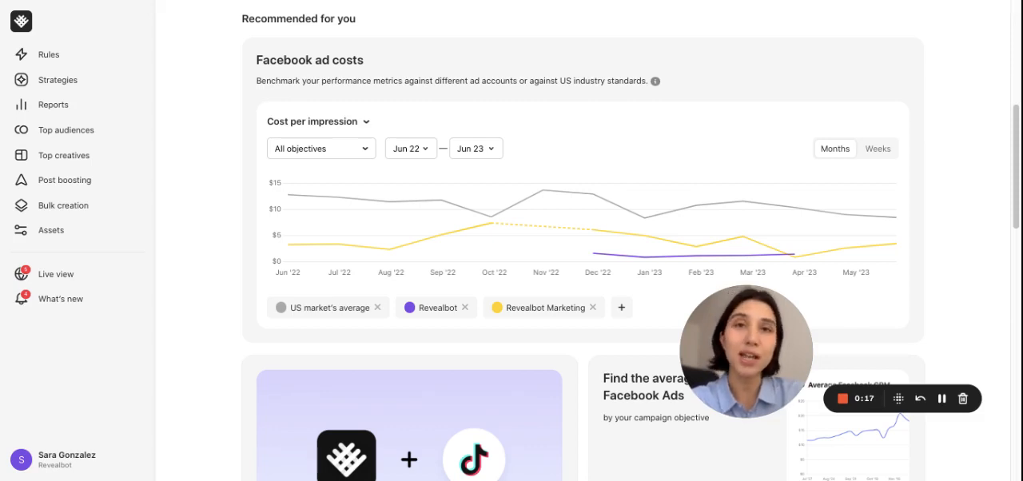
{"action": "mouse_move", "coordinate": [941, 399]}
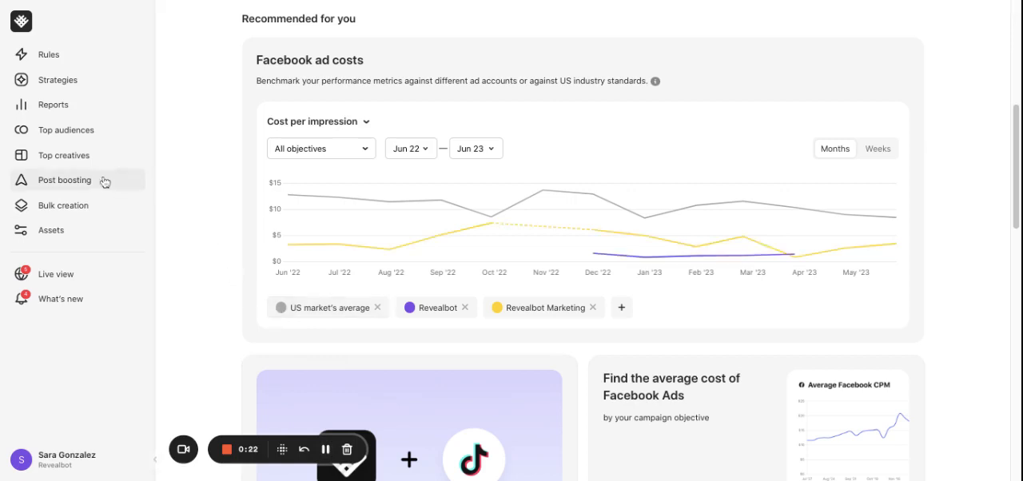
Go to the Top Creatives reports list for Facebook Ads from the sidebar
{"action": "left_click", "coordinate": [64, 155]}
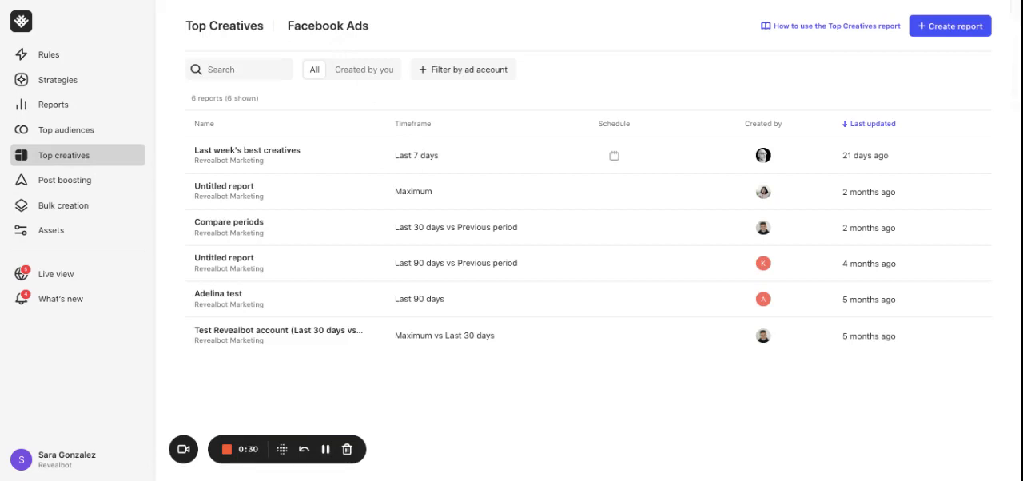
Start a new report, preview the Last week's best creatives template, and return to template choices
{"action": "left_click", "coordinate": [949, 25]}
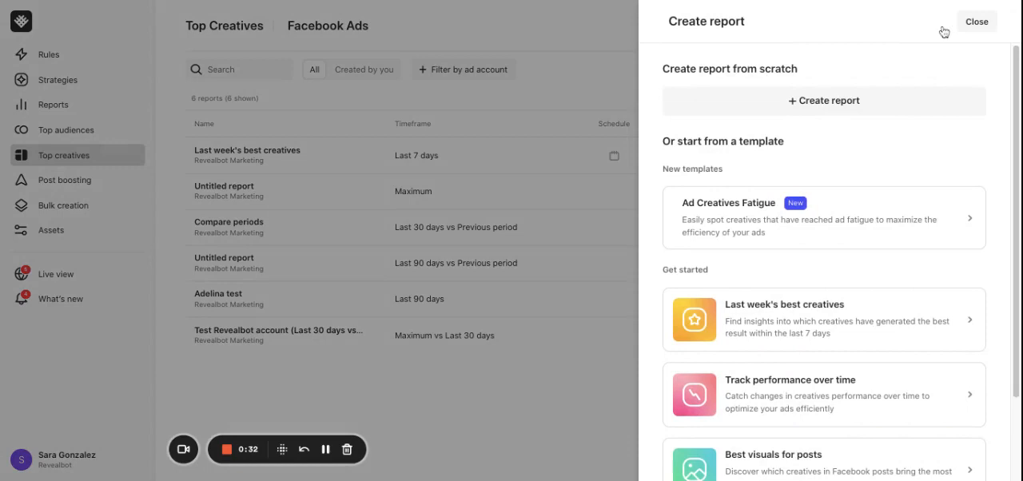
{"action": "mouse_move", "coordinate": [903, 150]}
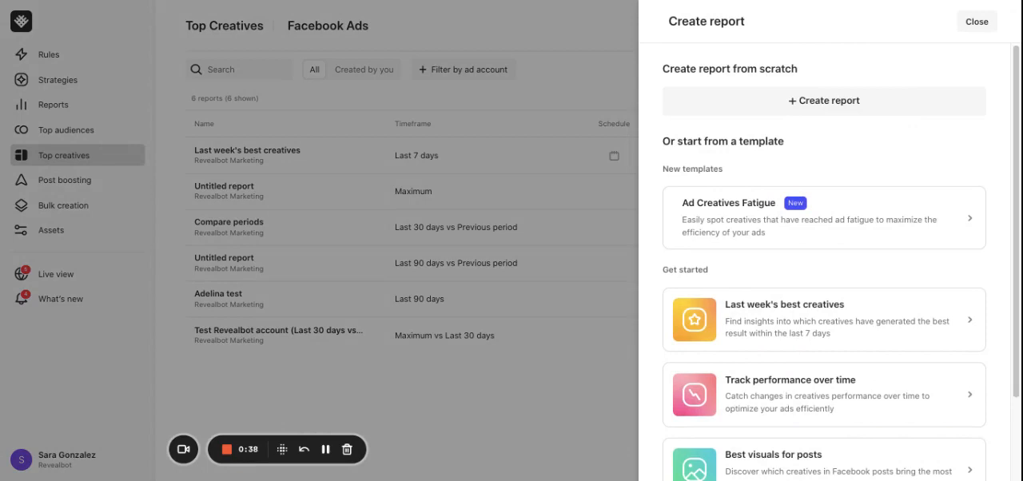
{"action": "mouse_move", "coordinate": [802, 313]}
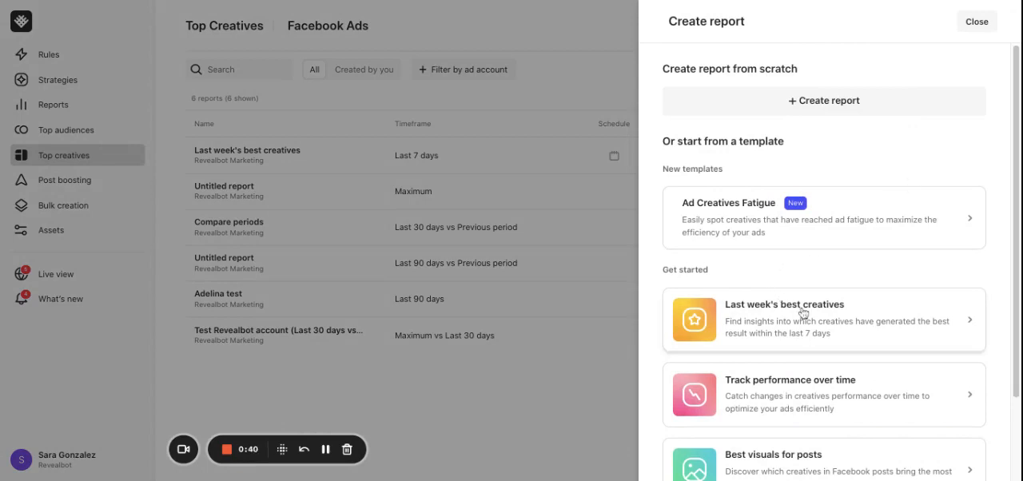
{"action": "left_click", "coordinate": [823, 320]}
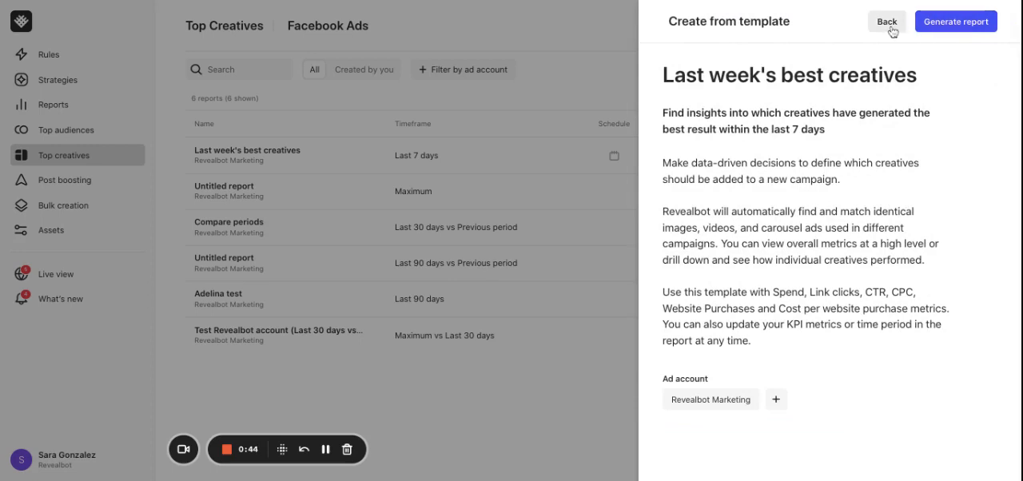
{"action": "left_click", "coordinate": [885, 23]}
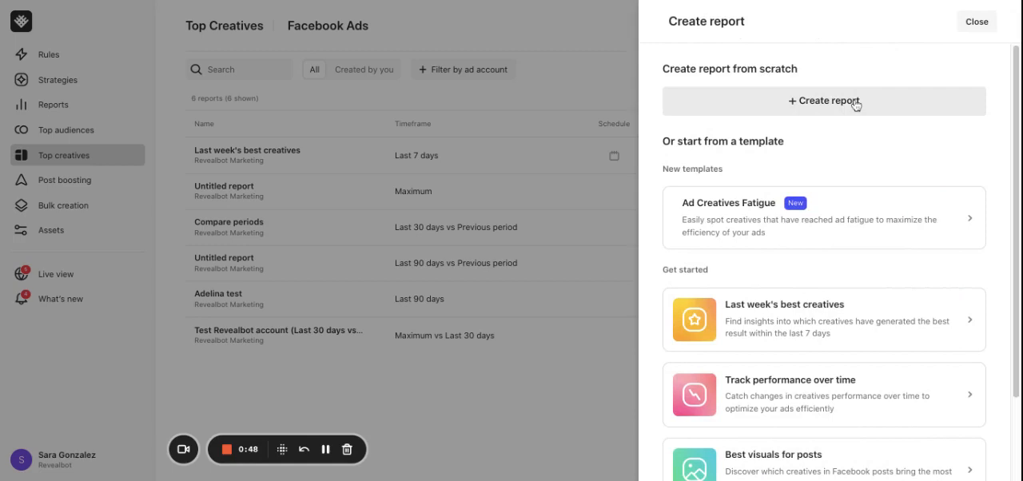
Begin a blank from-scratch report and review matching across campaigns and ad accounts
{"action": "left_click", "coordinate": [823, 101]}
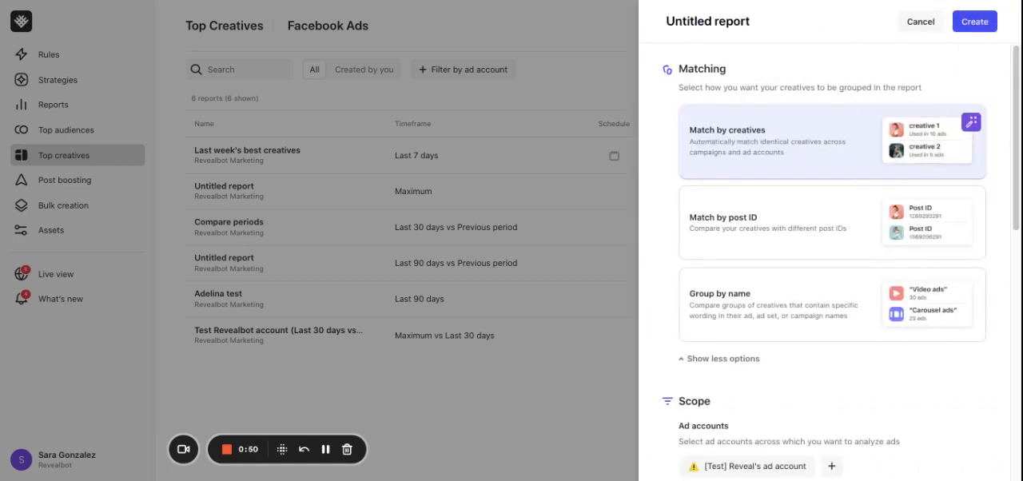
{"action": "mouse_move", "coordinate": [774, 150]}
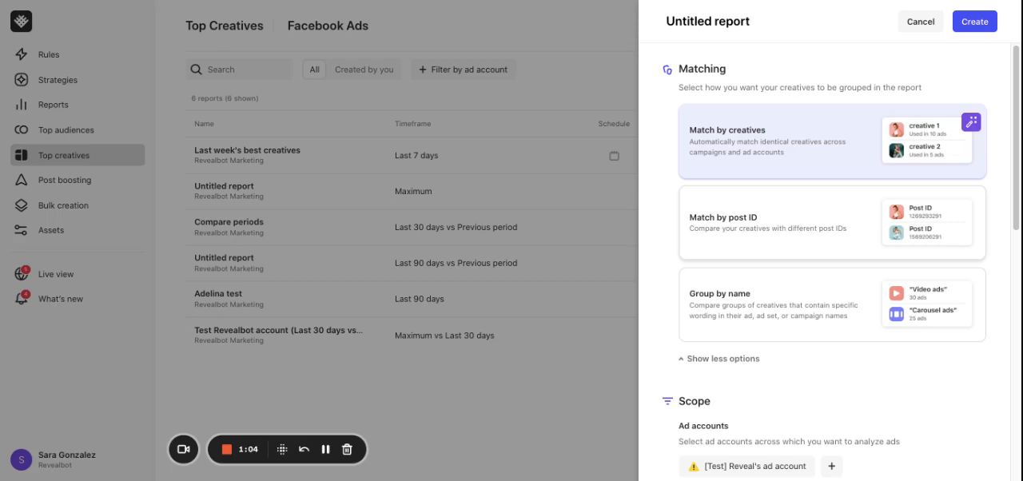
{"action": "mouse_move", "coordinate": [745, 240]}
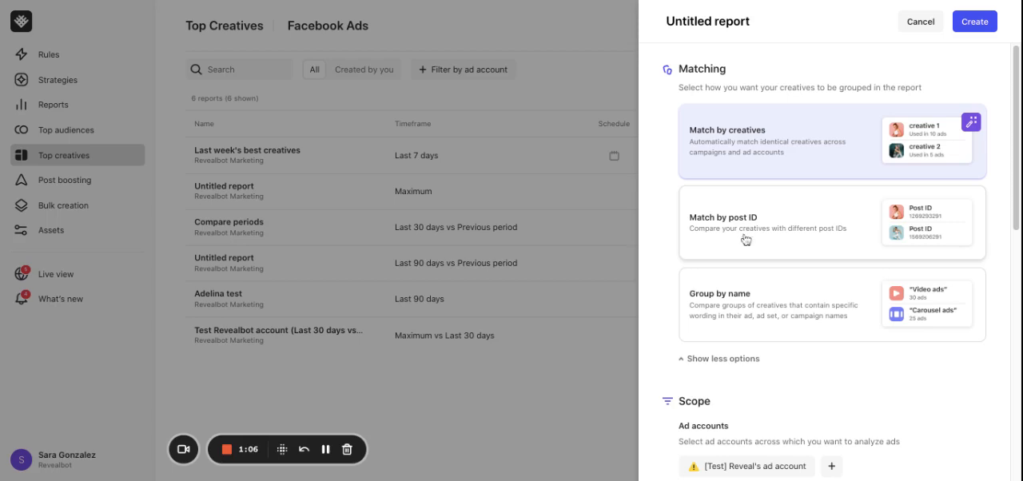
{"action": "mouse_move", "coordinate": [741, 313]}
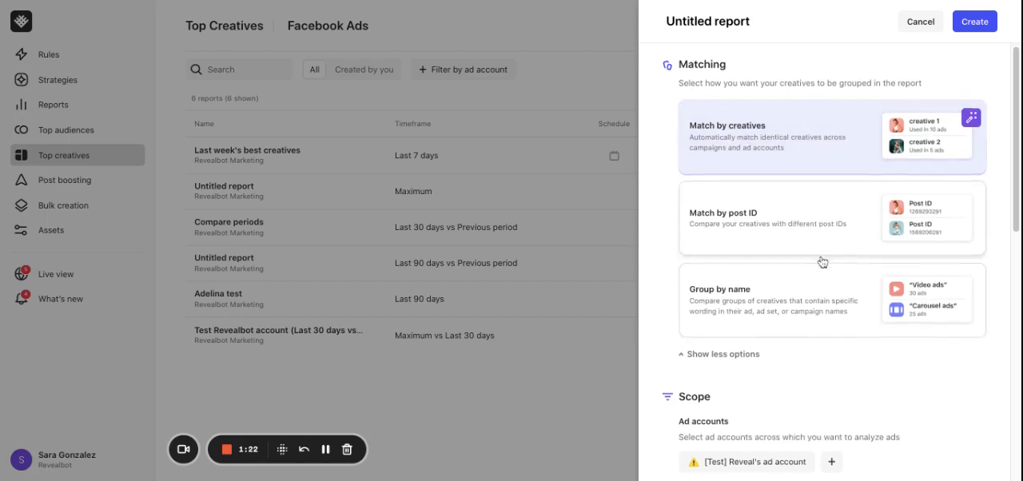
{"action": "scroll", "scroll_direction": "down", "scroll_amount": 3}
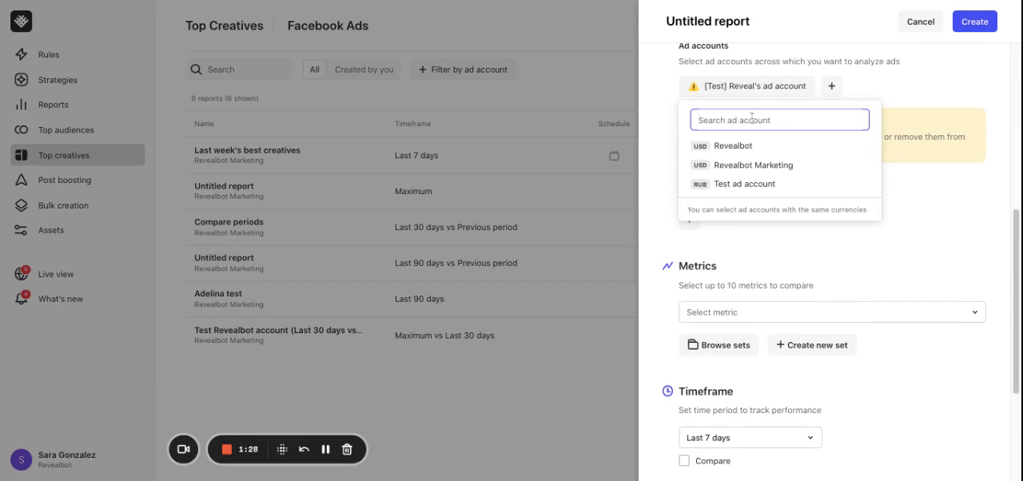
Choose the Revealbot Marketing ad account and add a Campaign status is active filter
{"action": "left_click", "coordinate": [753, 165]}
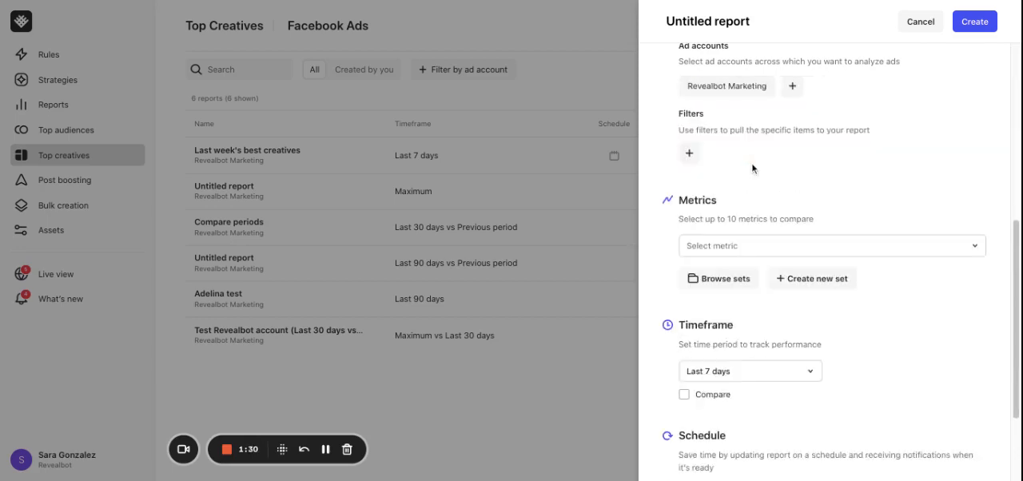
{"action": "left_click", "coordinate": [687, 154]}
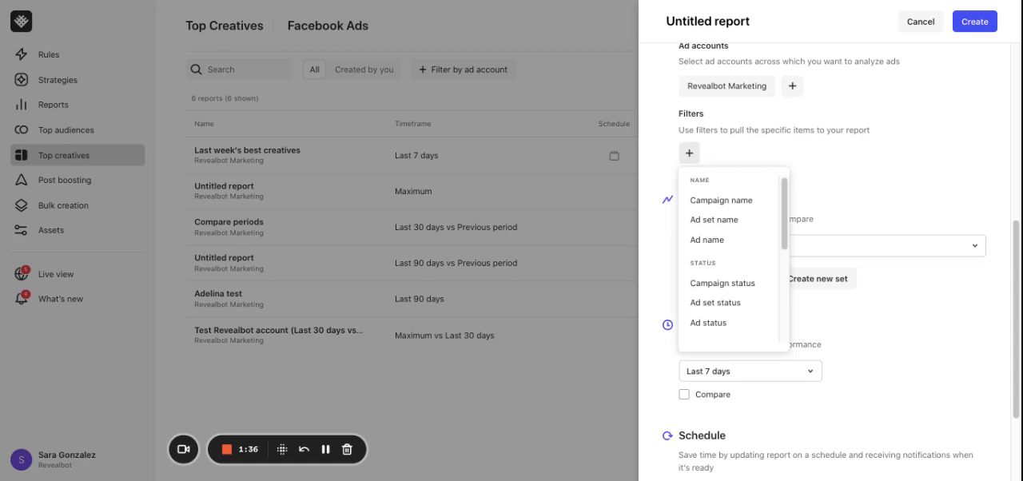
{"action": "mouse_move", "coordinate": [707, 240]}
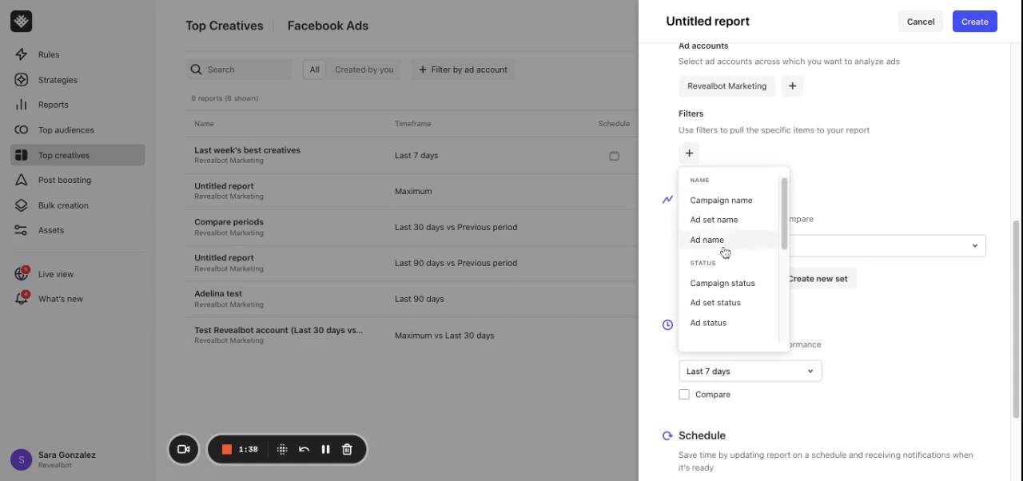
{"action": "mouse_move", "coordinate": [721, 283]}
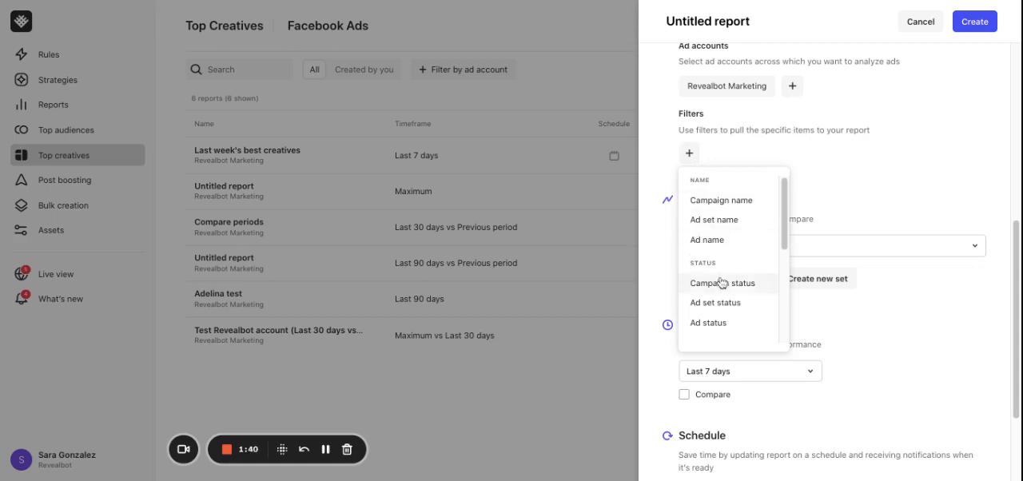
{"action": "left_click", "coordinate": [723, 282]}
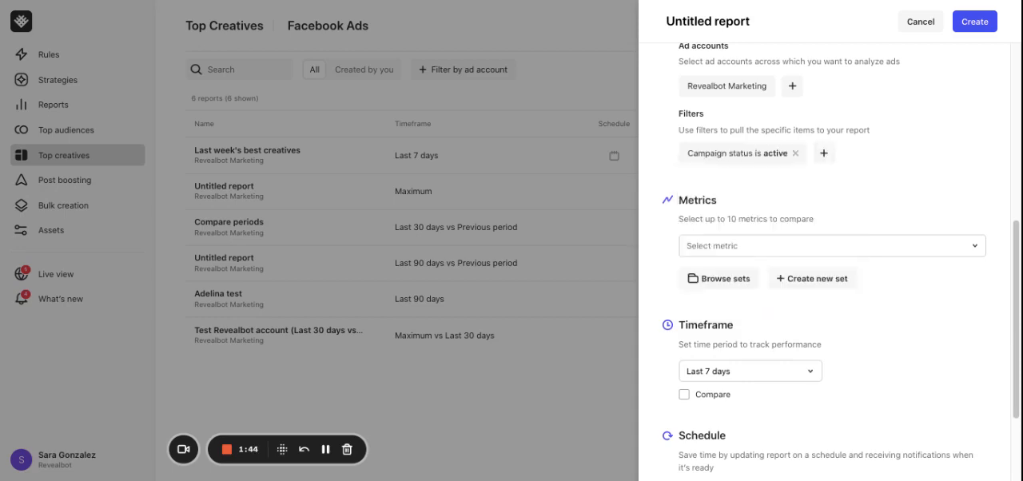
{"action": "mouse_move", "coordinate": [853, 163]}
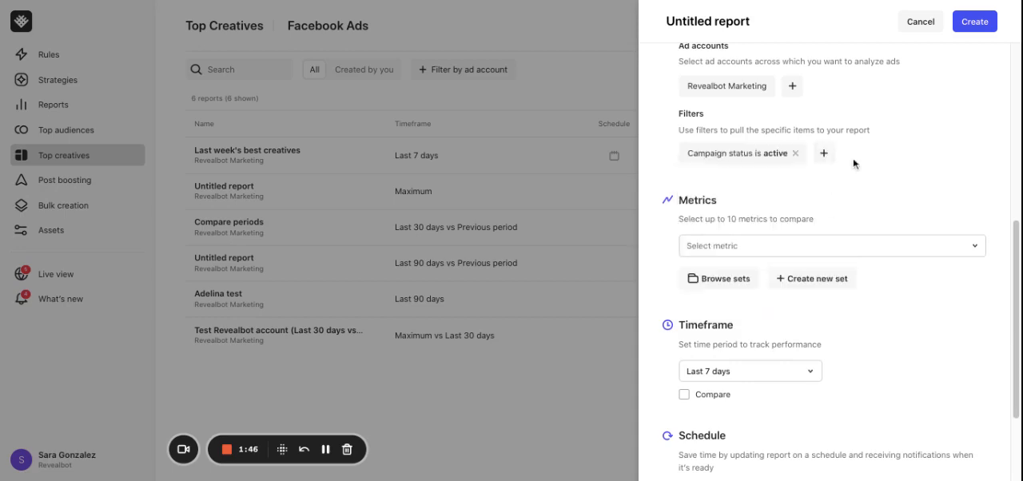
Add a Campaign objective filter limited to Conversions and apply it
{"action": "left_click", "coordinate": [825, 153]}
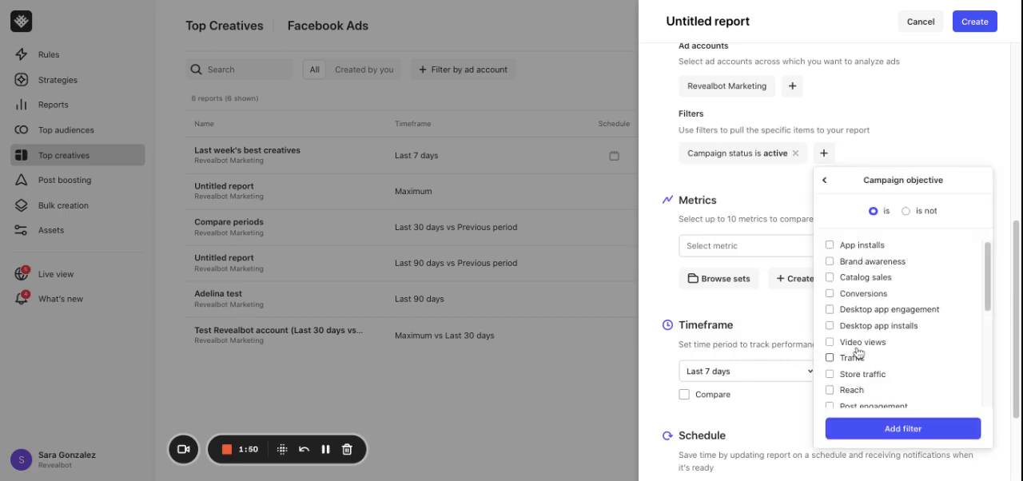
{"action": "left_click", "coordinate": [829, 295]}
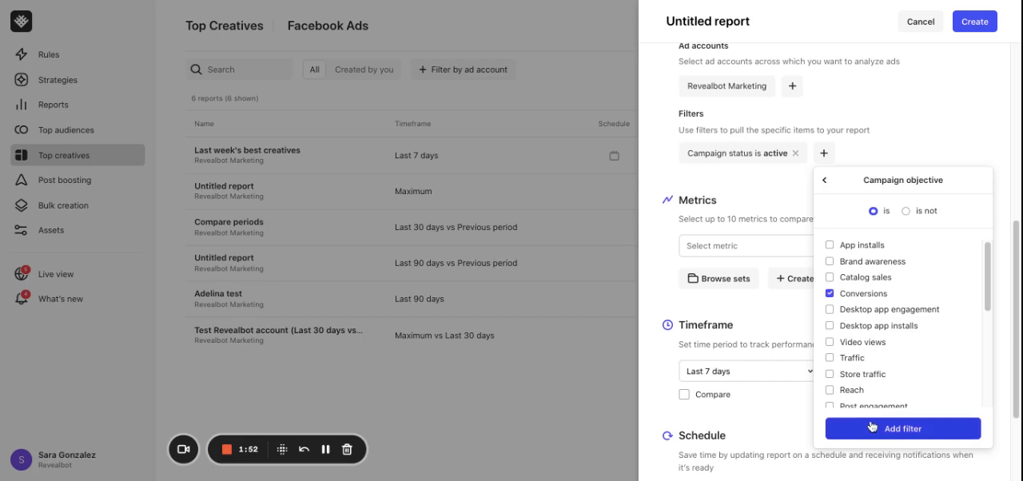
{"action": "left_click", "coordinate": [901, 429]}
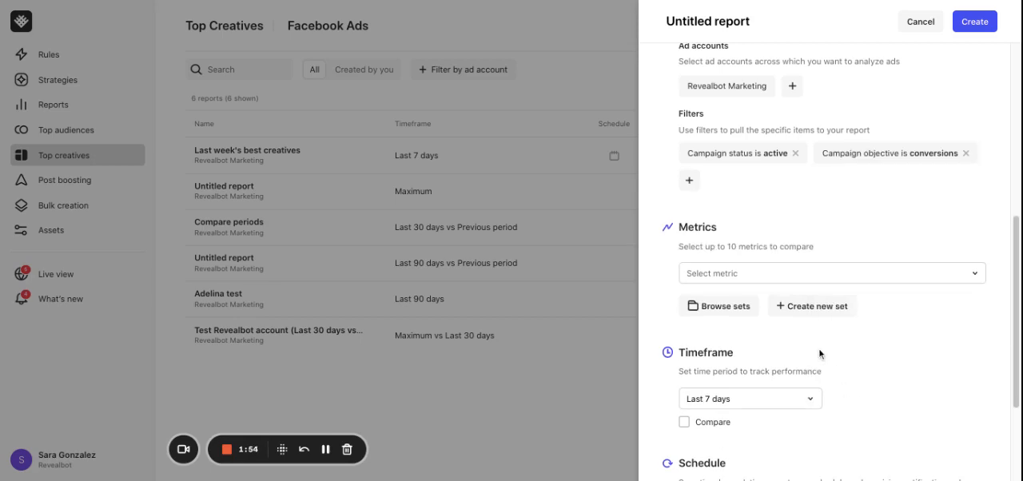
Add Impressions from the General group to the report metrics
{"action": "scroll", "scroll_direction": "down", "scroll_amount": 3}
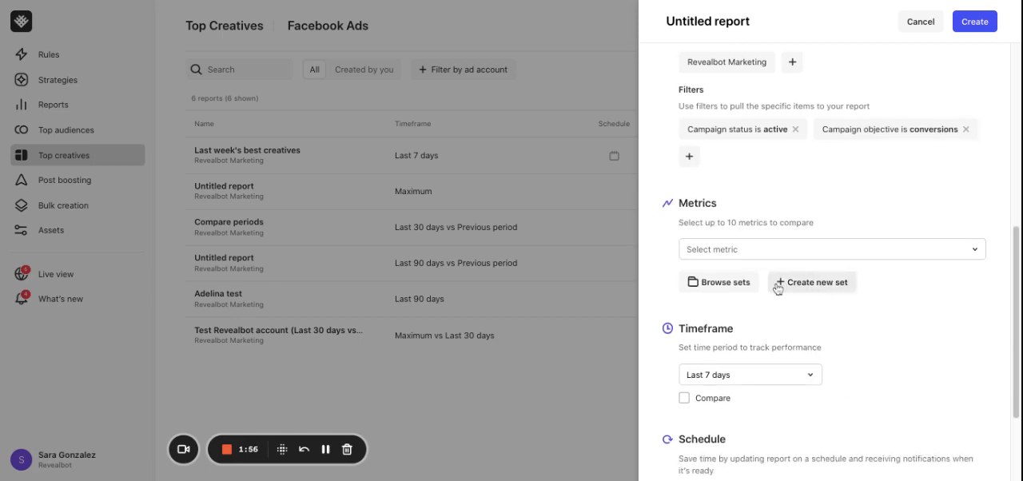
{"action": "left_click", "coordinate": [830, 250]}
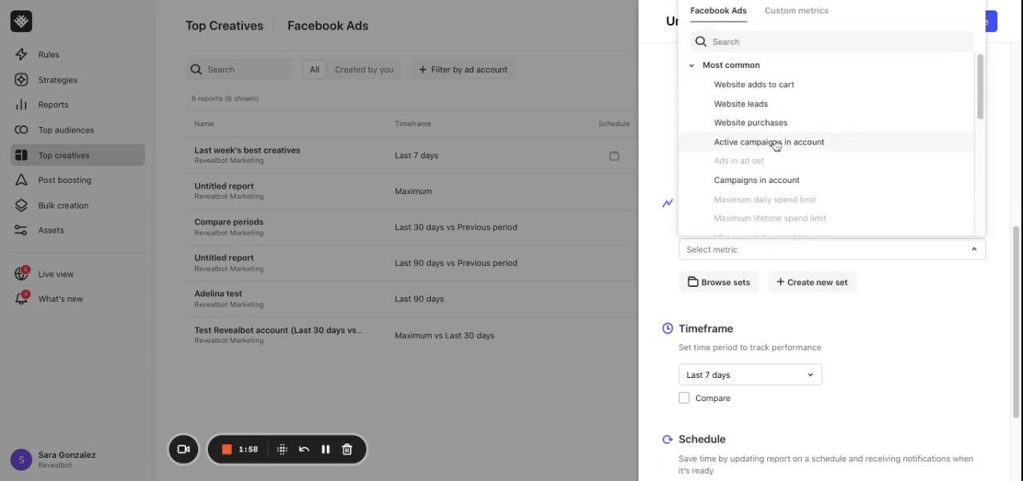
{"action": "left_click", "coordinate": [752, 121]}
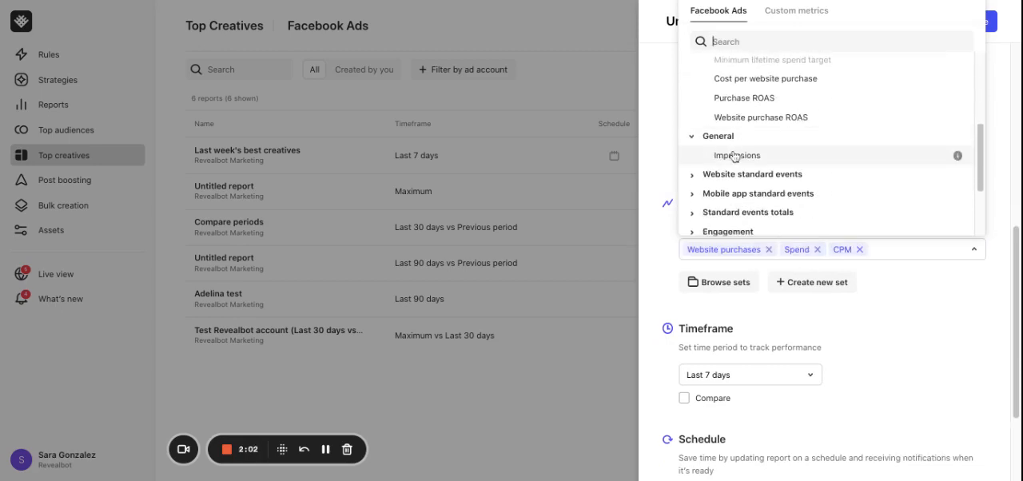
{"action": "left_click", "coordinate": [735, 155]}
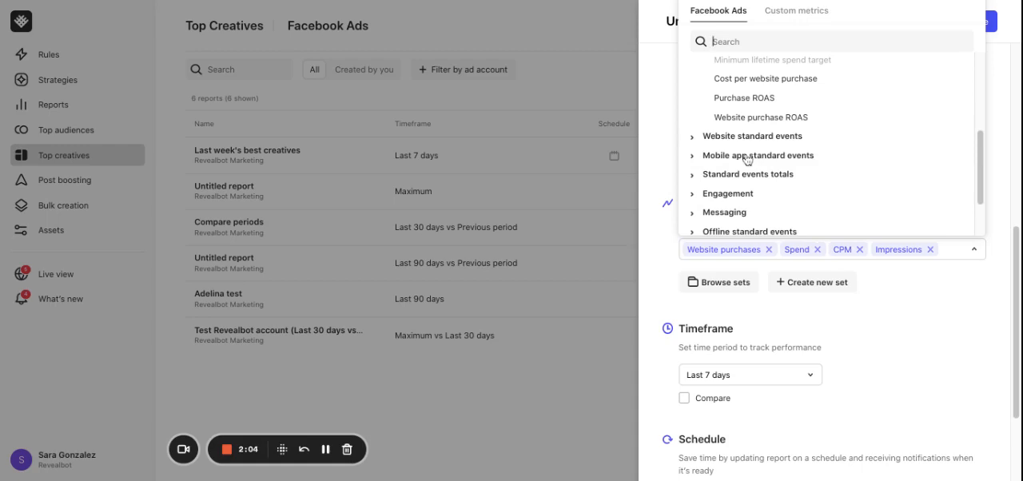
{"action": "mouse_move", "coordinate": [749, 160]}
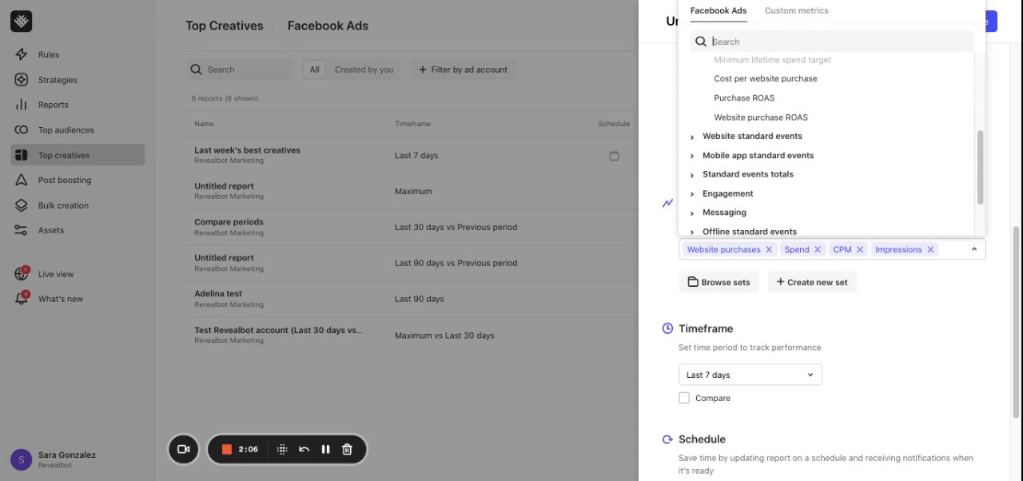
{"action": "mouse_move", "coordinate": [912, 345]}
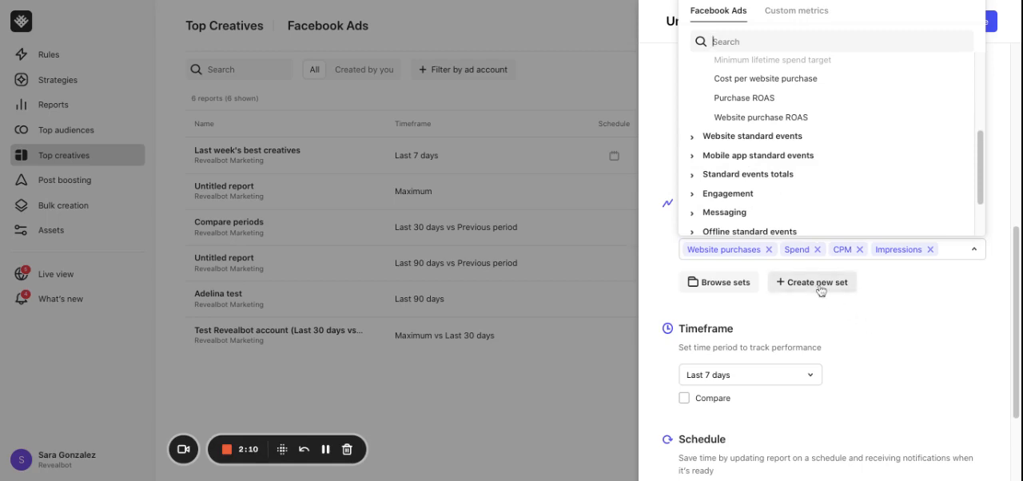
{"action": "left_click", "coordinate": [812, 282]}
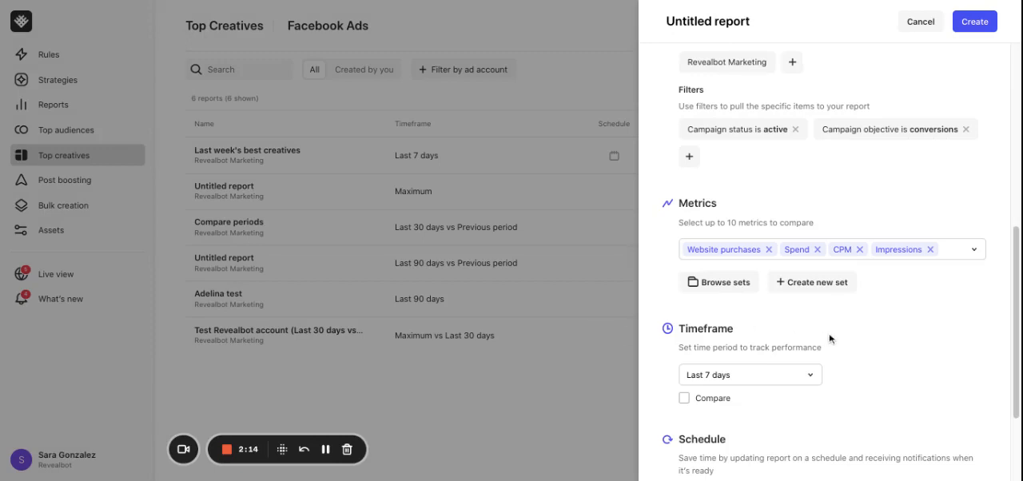
Set the timeframe to Last 30 days compared against the previous period
{"action": "scroll", "scroll_direction": "down", "scroll_amount": 3}
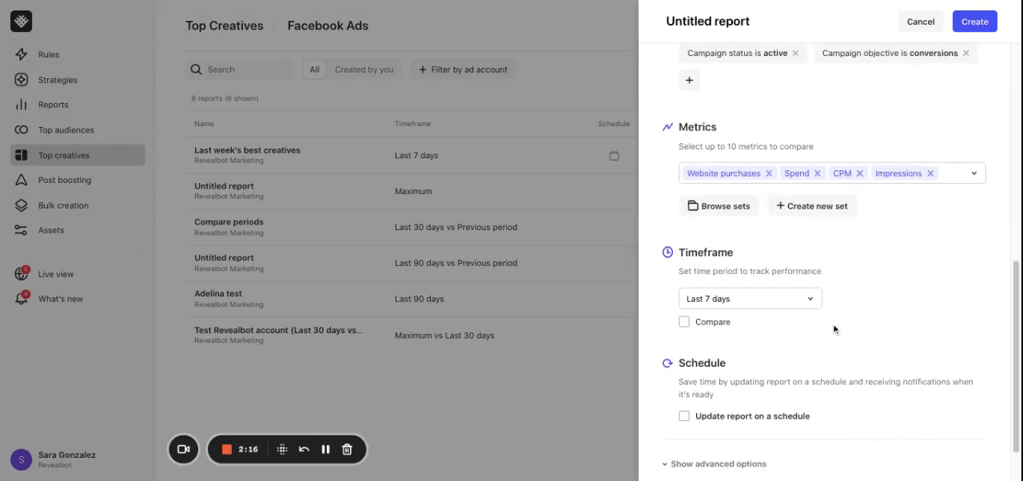
{"action": "left_click", "coordinate": [748, 297]}
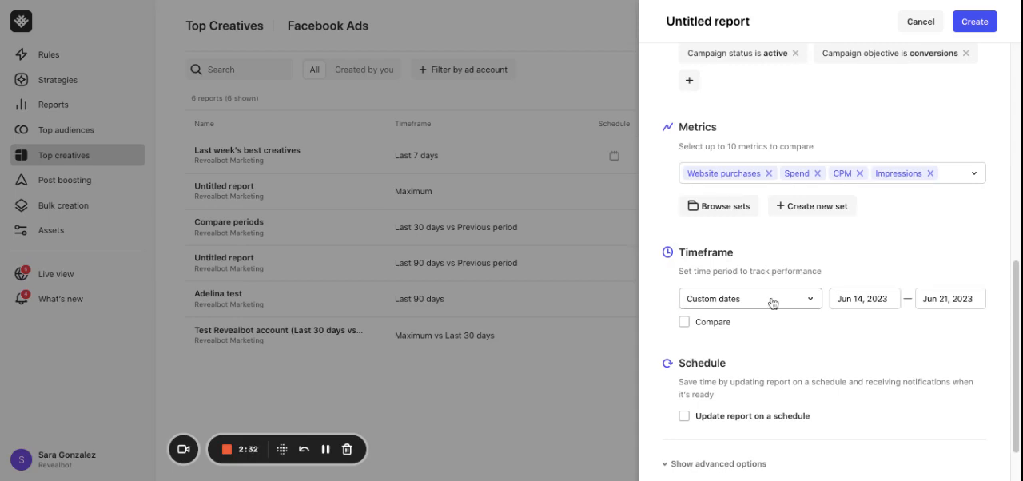
{"action": "left_click", "coordinate": [748, 297]}
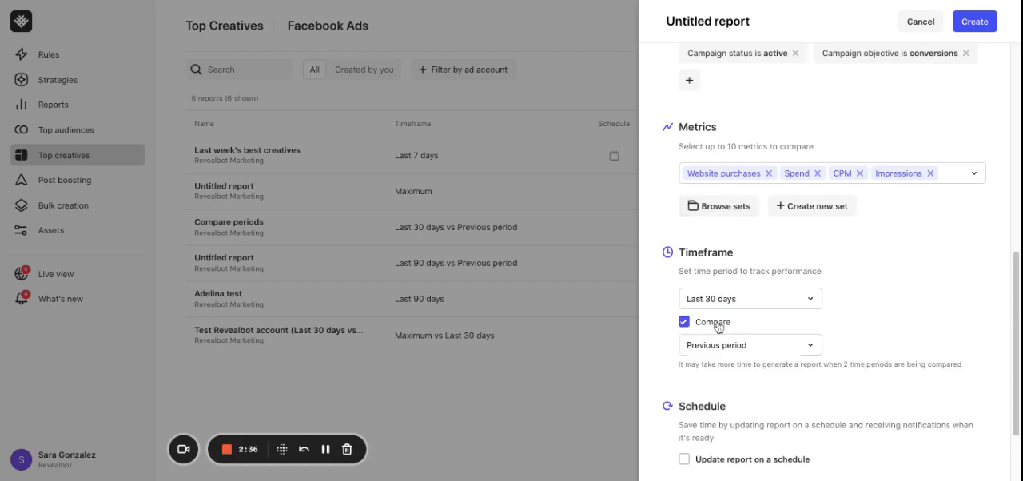
{"action": "scroll", "scroll_direction": "down", "scroll_amount": 3}
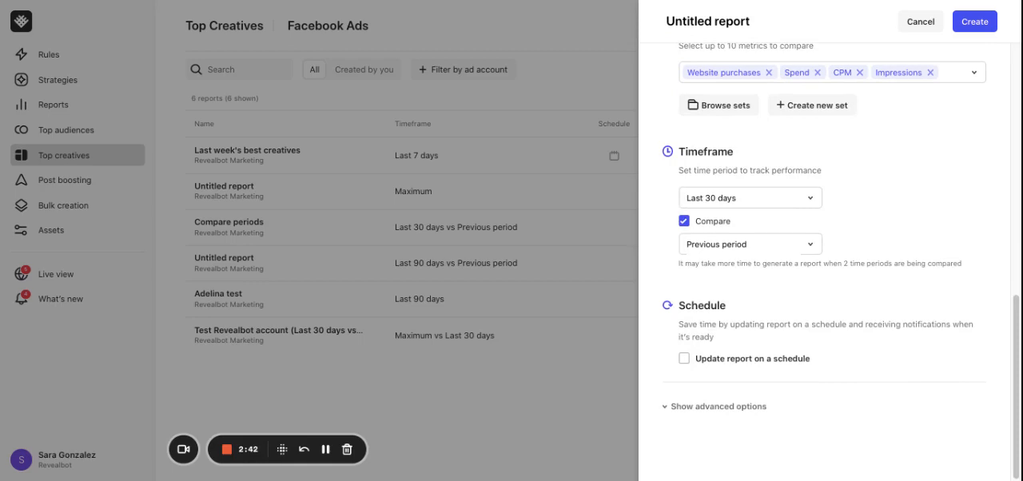
{"action": "left_click", "coordinate": [684, 358]}
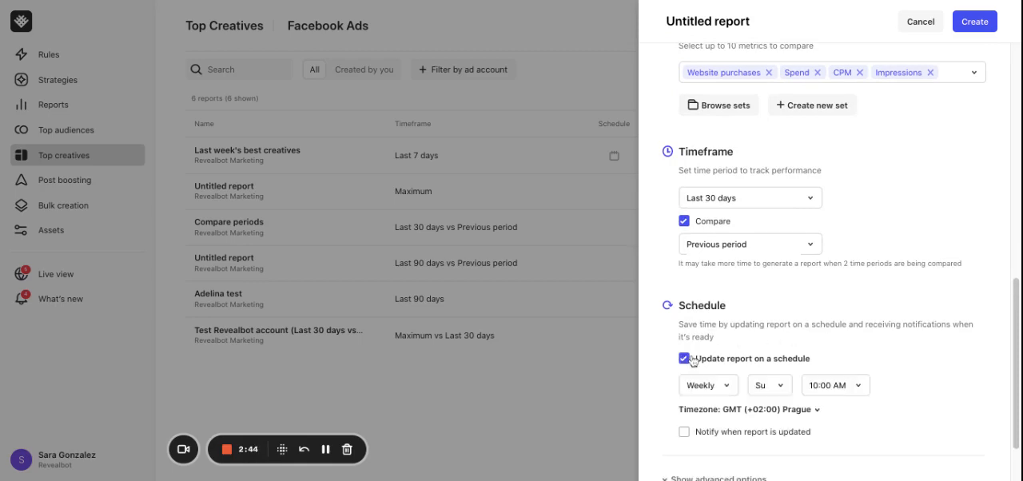
{"action": "scroll", "scroll_direction": "down", "scroll_amount": 3}
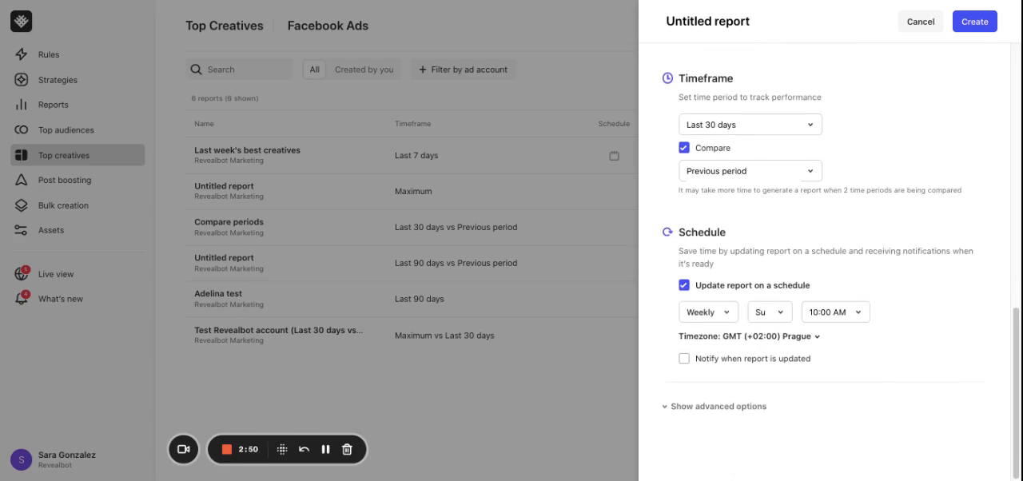
{"action": "left_click", "coordinate": [684, 358]}
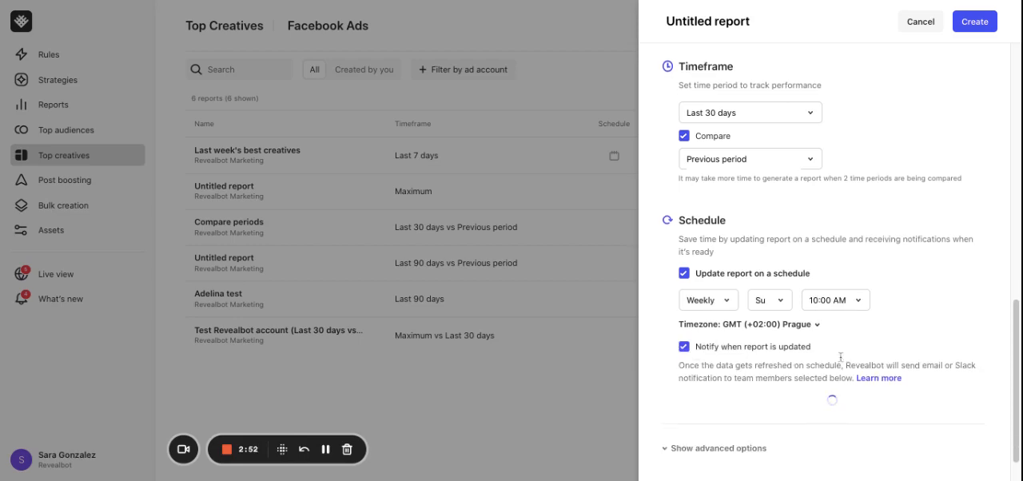
{"action": "left_click", "coordinate": [689, 354]}
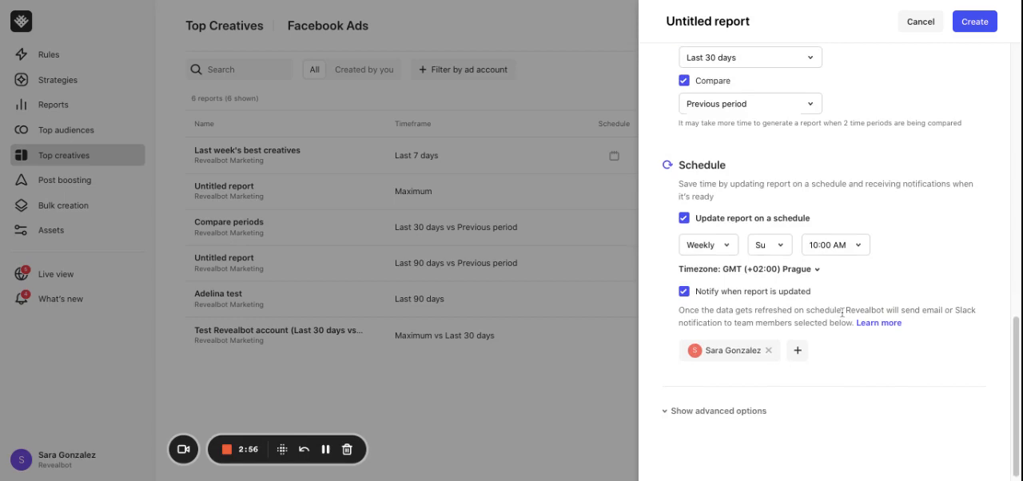
{"action": "scroll", "scroll_direction": "down", "scroll_amount": 3}
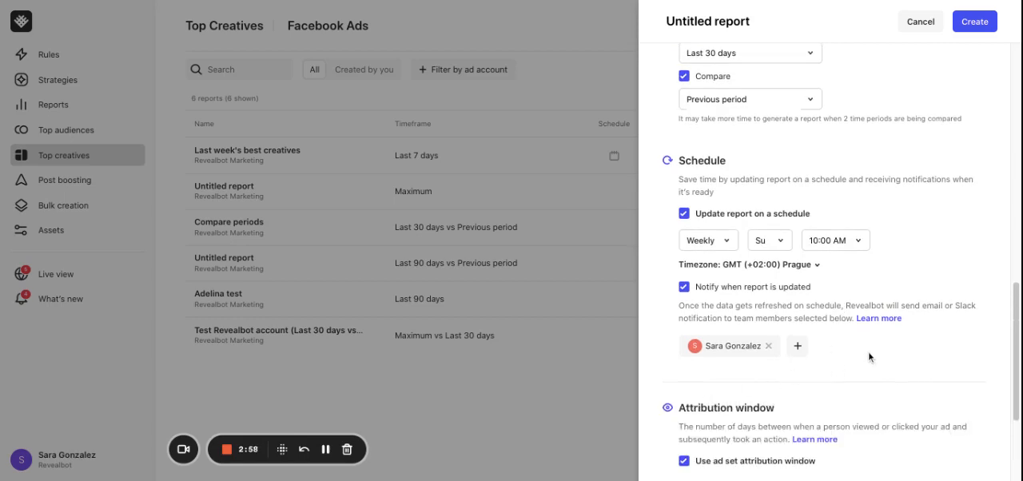
{"action": "scroll", "scroll_direction": "down", "scroll_amount": 3}
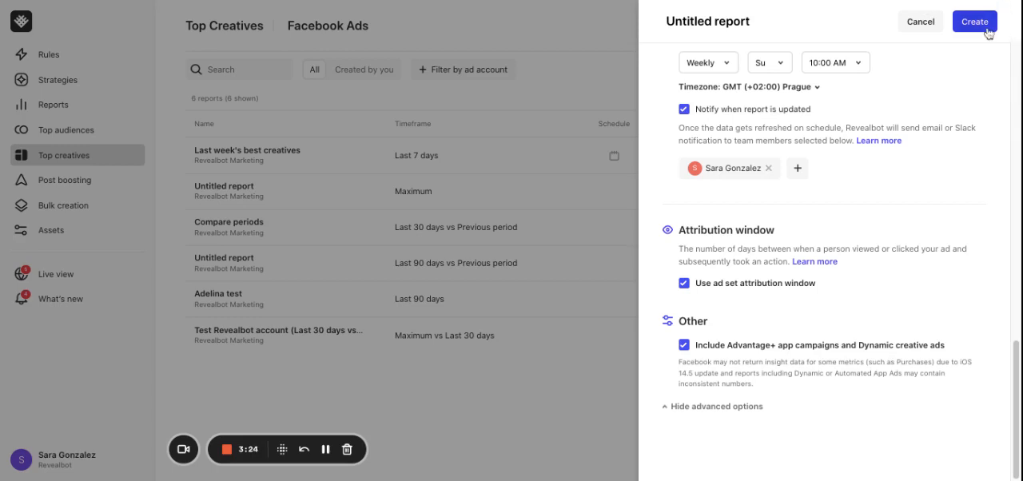
{"action": "left_click", "coordinate": [975, 23]}
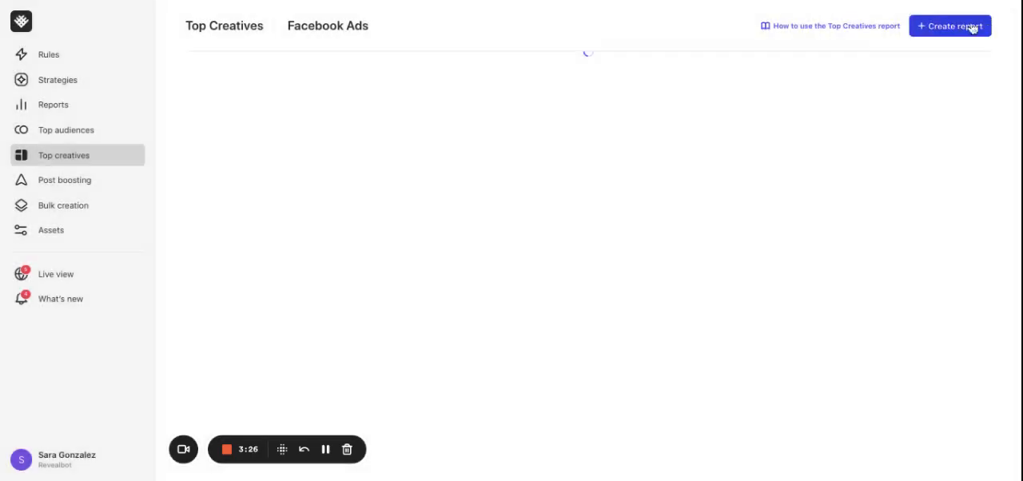
{"action": "left_click", "coordinate": [949, 25]}
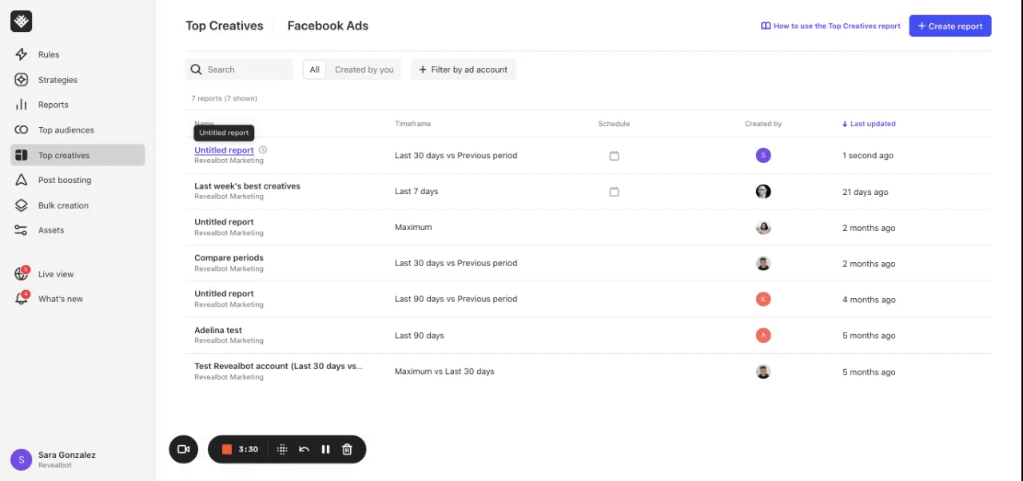
{"action": "left_click", "coordinate": [224, 150]}
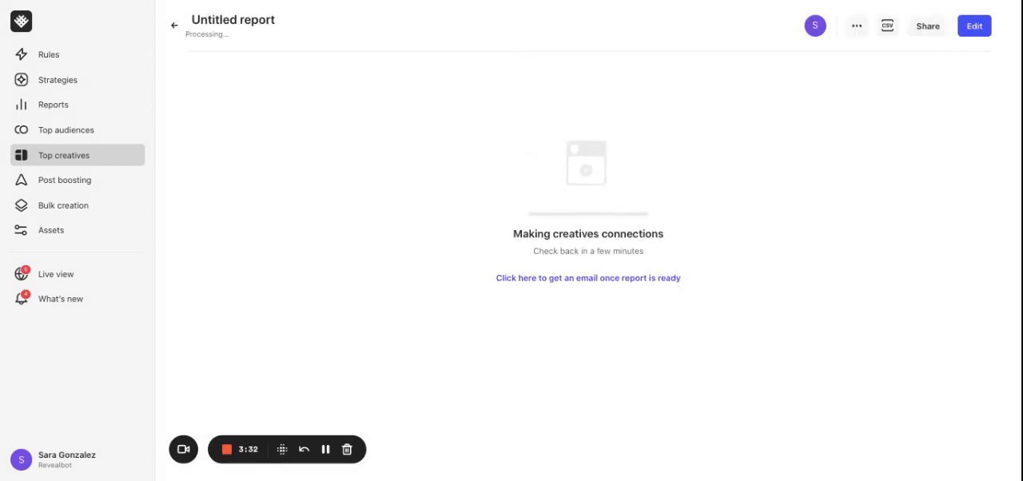
{"action": "mouse_move", "coordinate": [326, 449]}
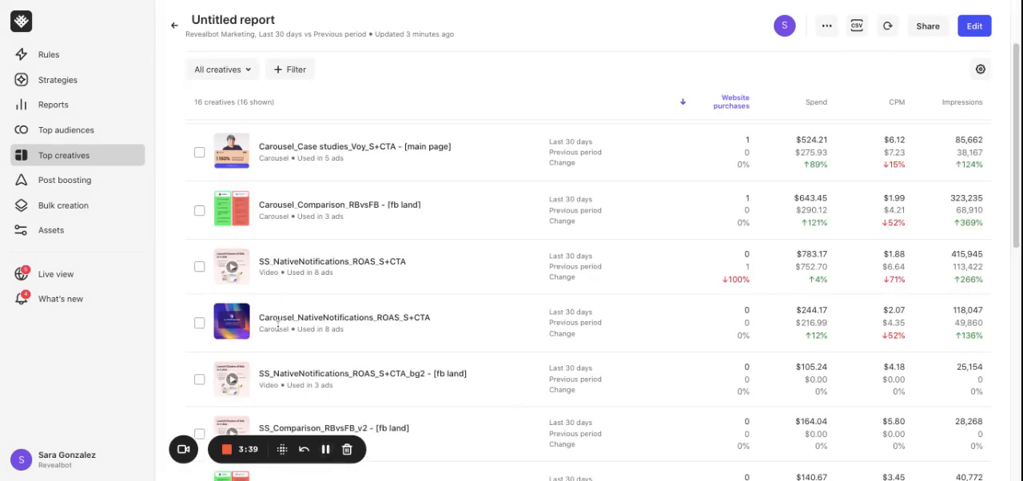
{"action": "mouse_move", "coordinate": [855, 265]}
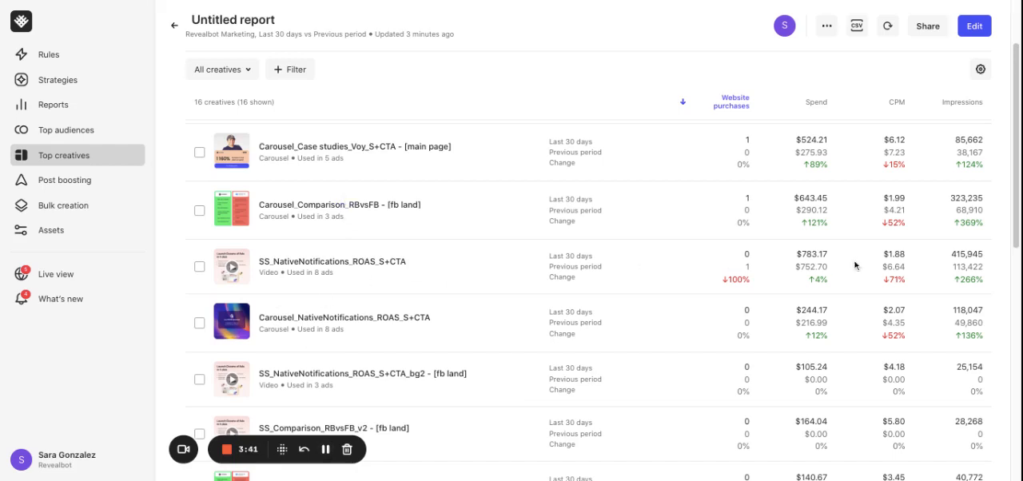
{"action": "mouse_move", "coordinate": [764, 317]}
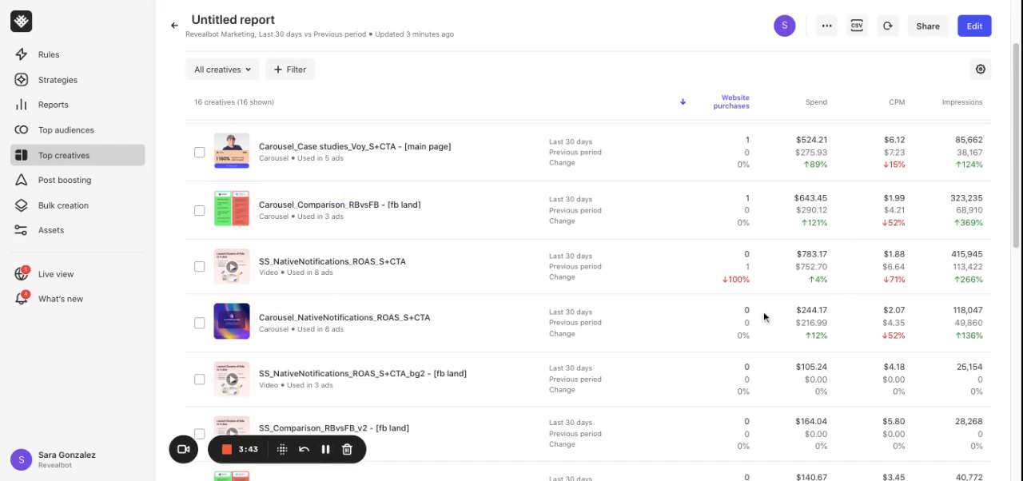
{"action": "mouse_move", "coordinate": [461, 147]}
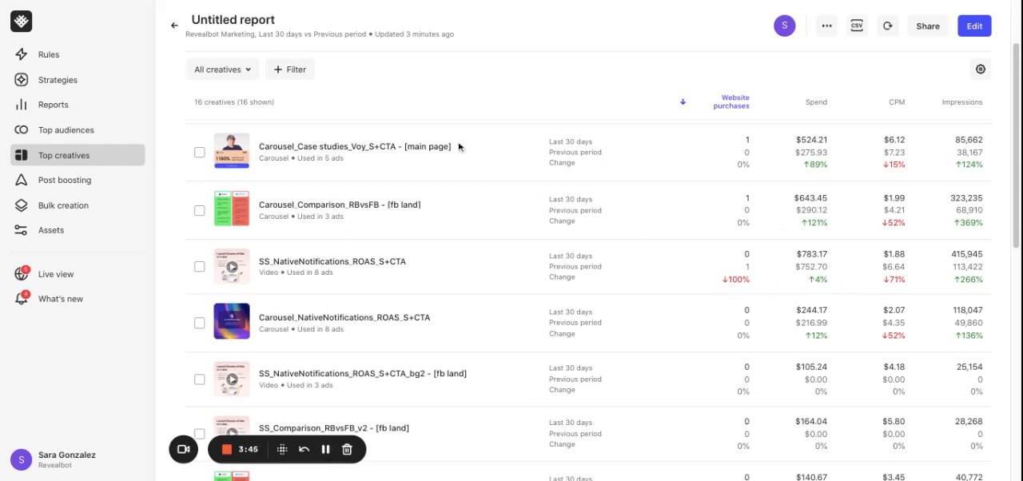
{"action": "mouse_move", "coordinate": [449, 144]}
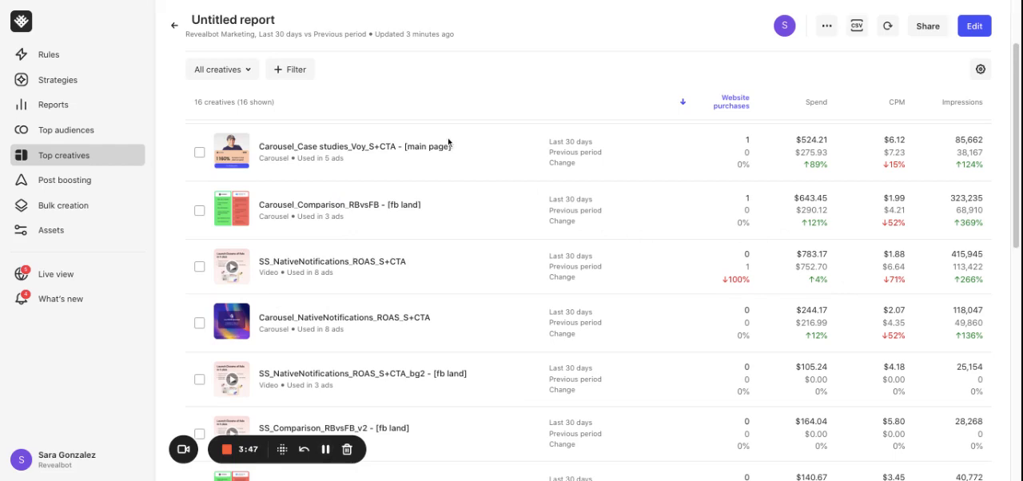
{"action": "mouse_move", "coordinate": [428, 134]}
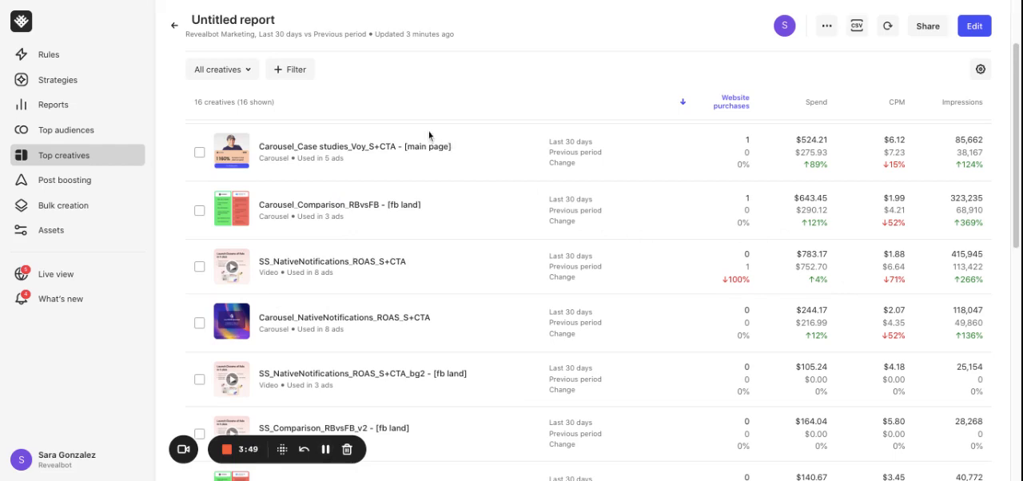
{"action": "left_click", "coordinate": [220, 69]}
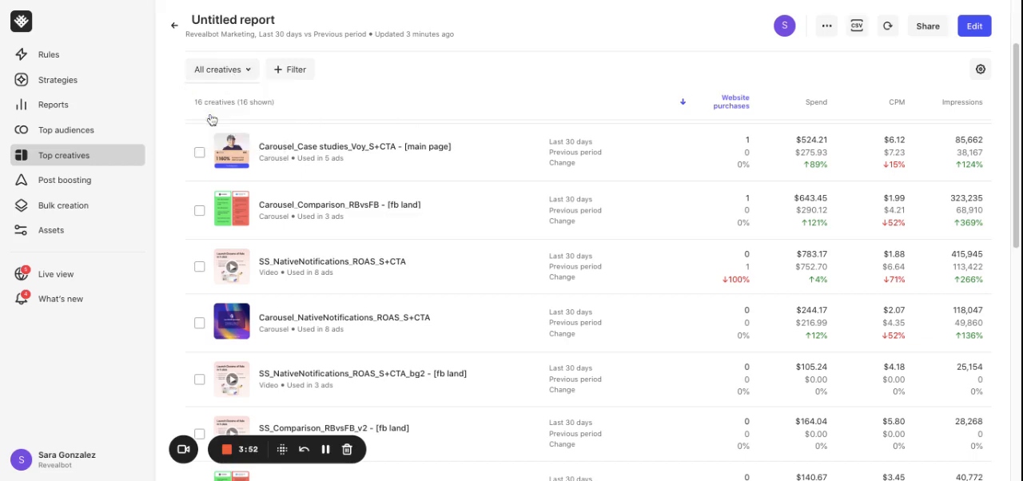
Filter the report to Videos and open the SS_NativeNotifications creative's details
{"action": "left_click", "coordinate": [220, 70]}
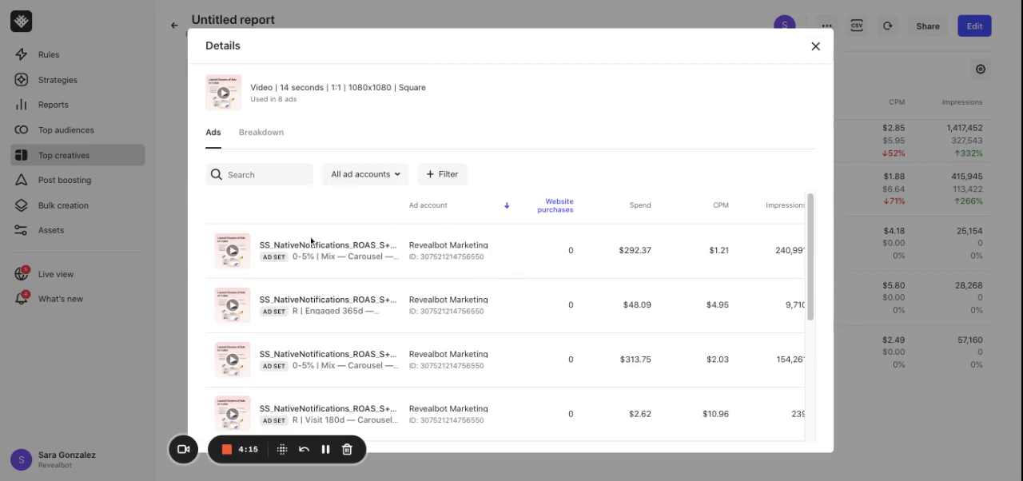
{"action": "mouse_move", "coordinate": [328, 249]}
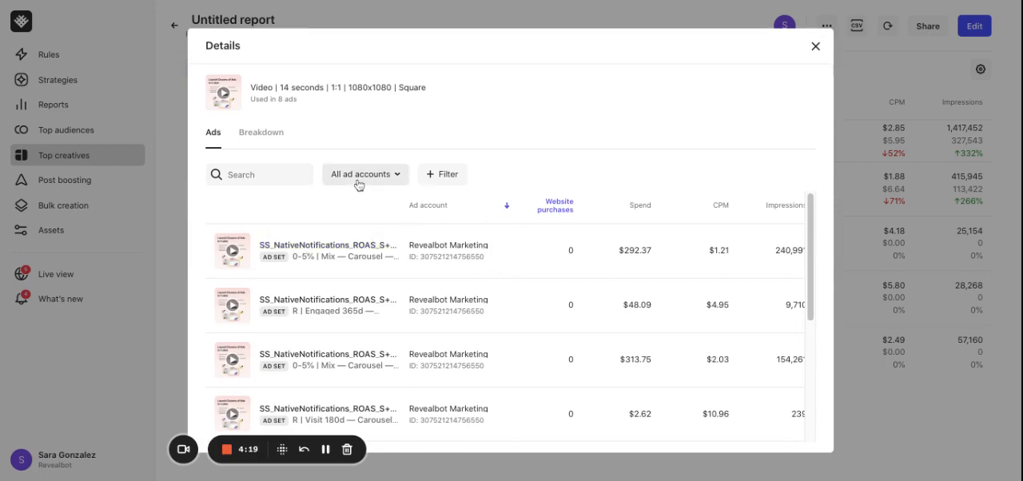
{"action": "mouse_move", "coordinate": [460, 179]}
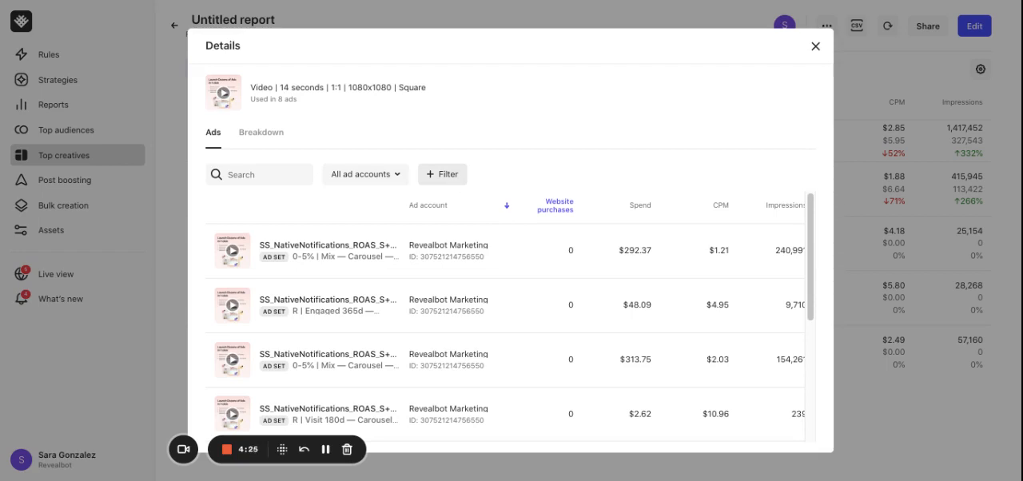
{"action": "left_click", "coordinate": [364, 174]}
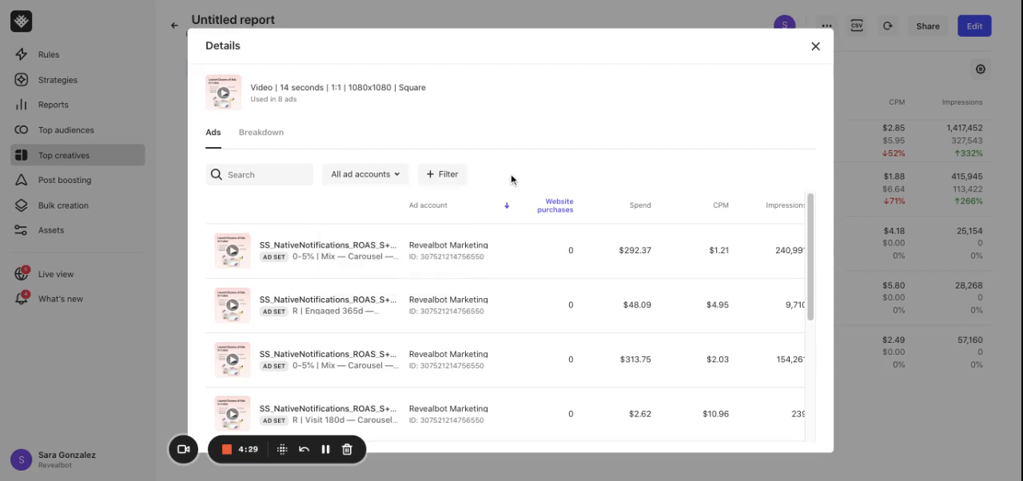
{"action": "left_click", "coordinate": [261, 131]}
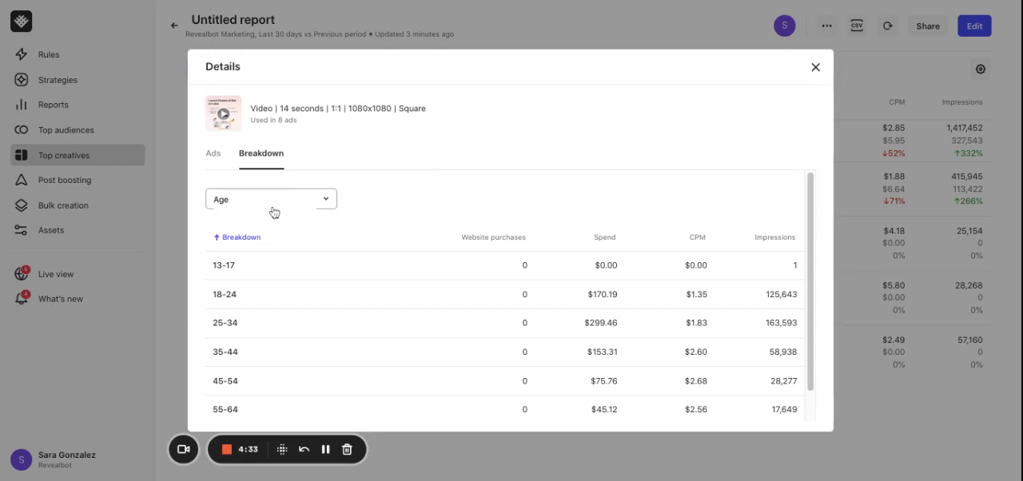
Review the Age breakdown dimensions, then close the creative's details
{"action": "left_click", "coordinate": [270, 198]}
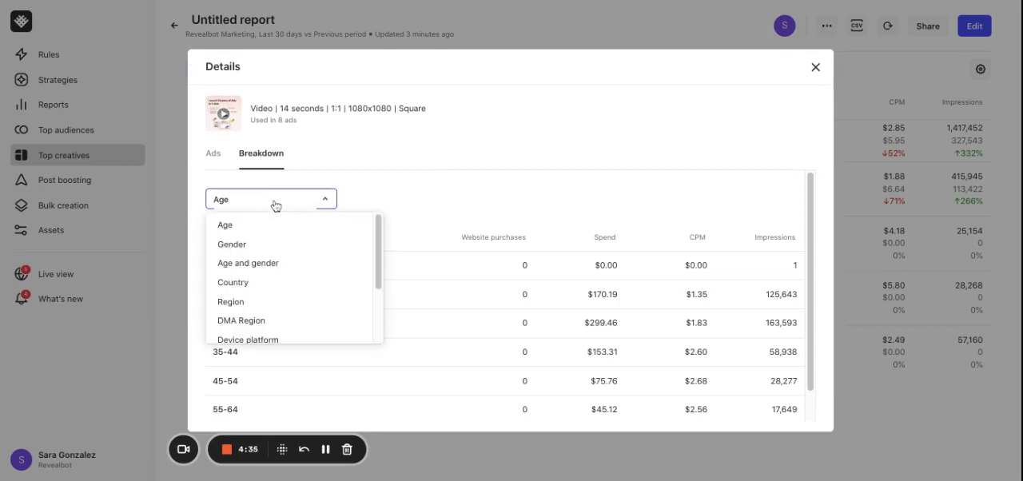
{"action": "mouse_move", "coordinate": [460, 307]}
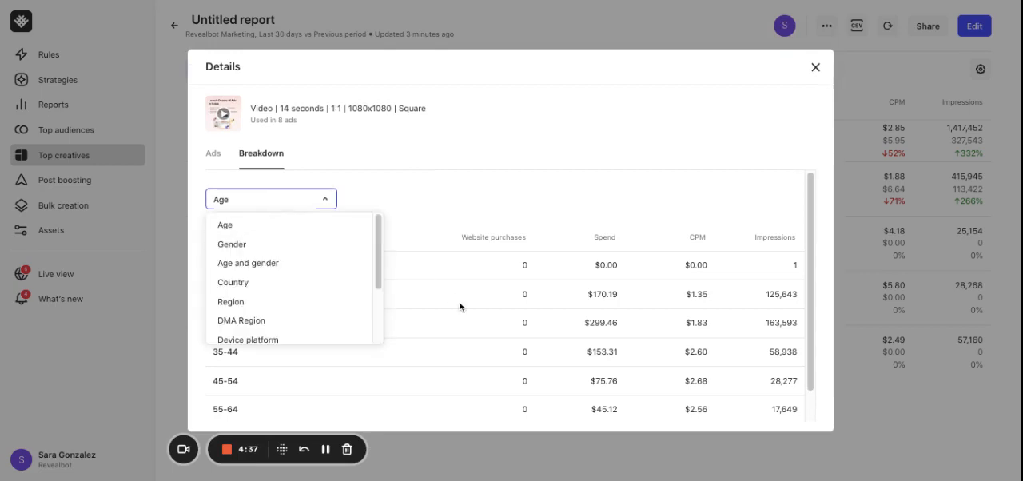
{"action": "left_click", "coordinate": [815, 66]}
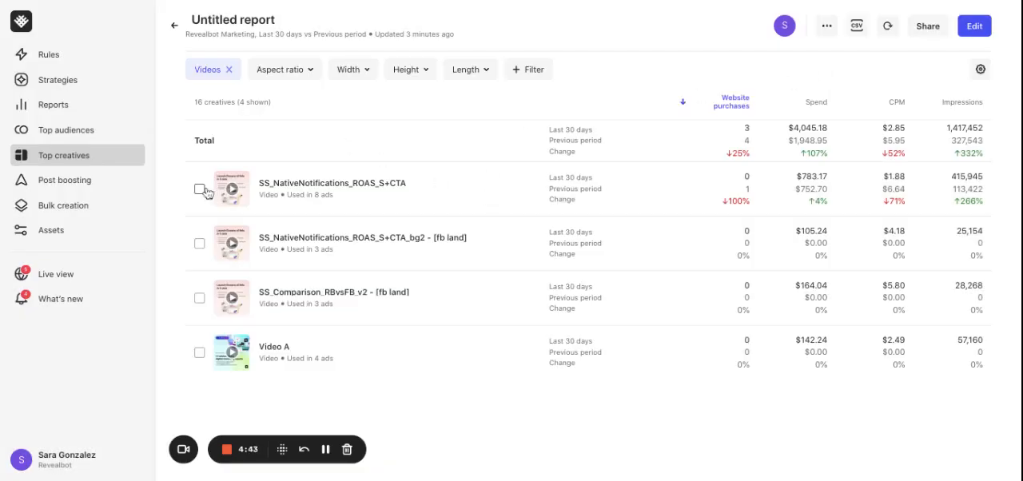
{"action": "left_click", "coordinate": [199, 189]}
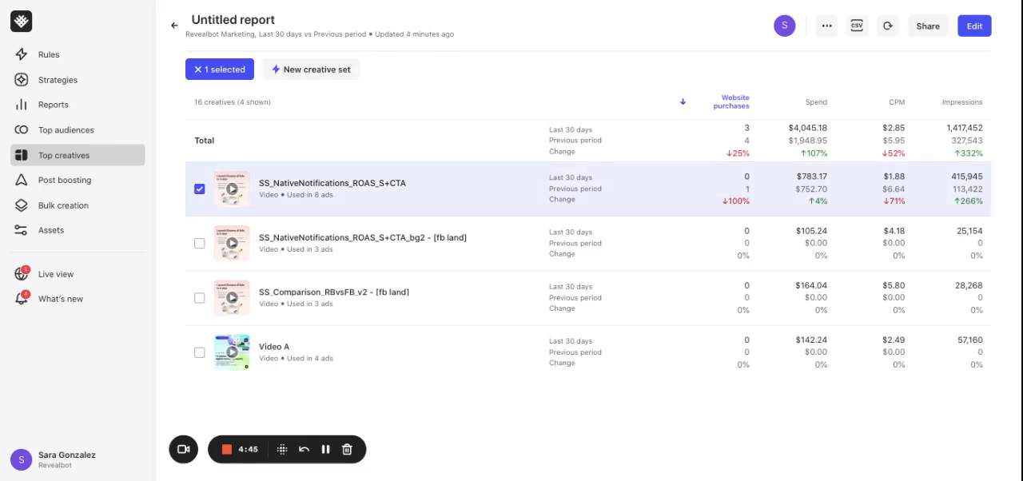
{"action": "left_click", "coordinate": [198, 243]}
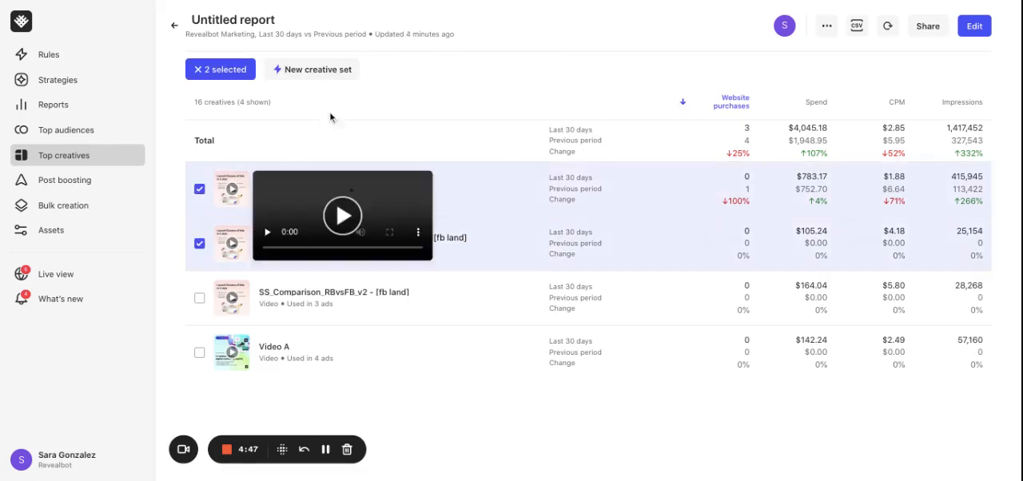
{"action": "mouse_move", "coordinate": [325, 75]}
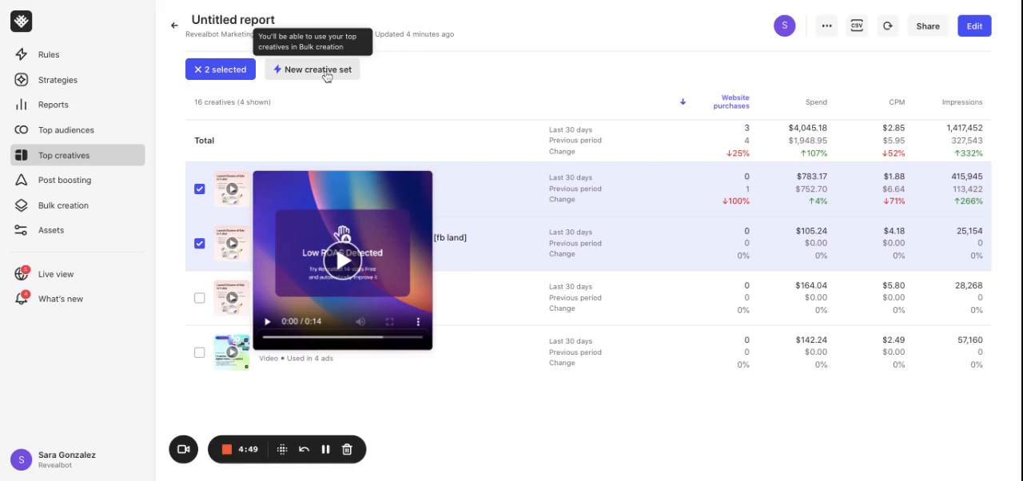
{"action": "left_click", "coordinate": [312, 69]}
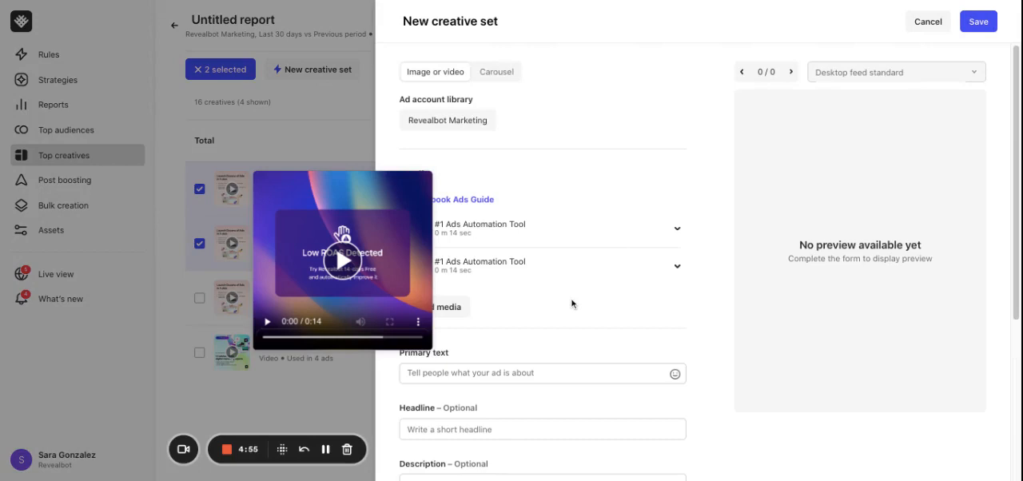
{"action": "scroll", "scroll_direction": "down", "scroll_amount": 3}
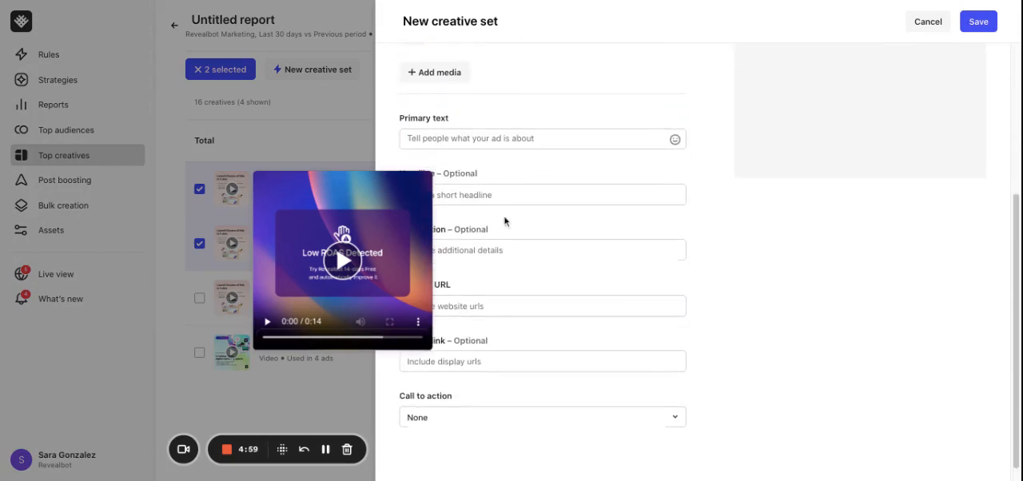
{"action": "left_click", "coordinate": [927, 22]}
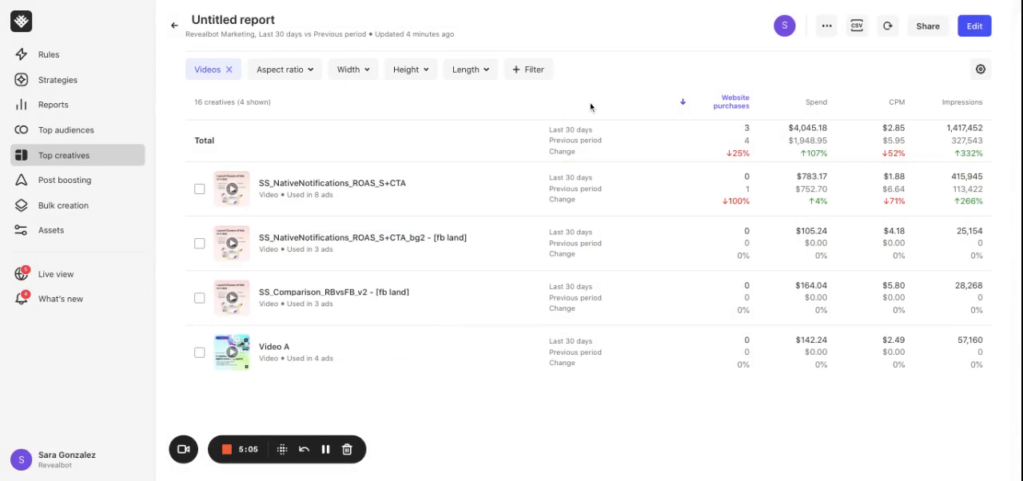
{"action": "mouse_move", "coordinate": [856, 26]}
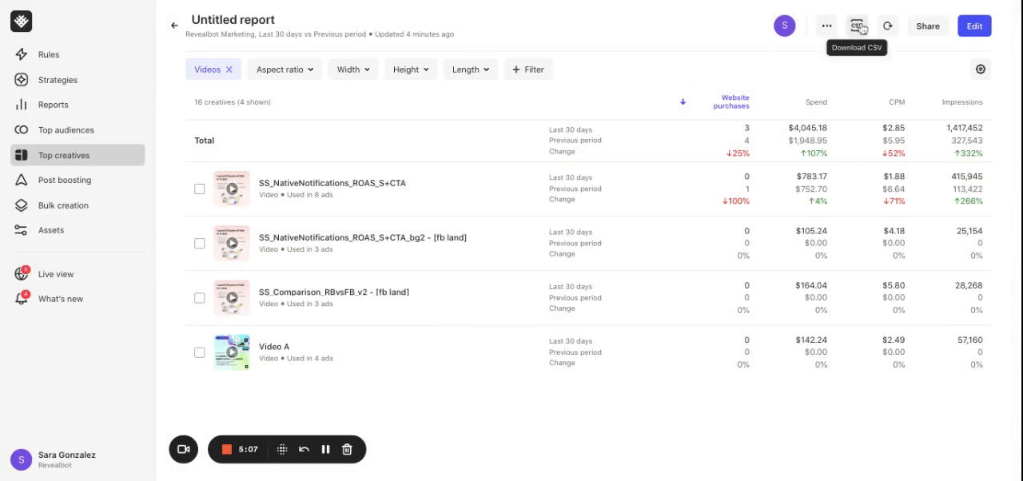
Switch on Share with the team in the Share report dialog and close it
{"action": "left_click", "coordinate": [927, 26]}
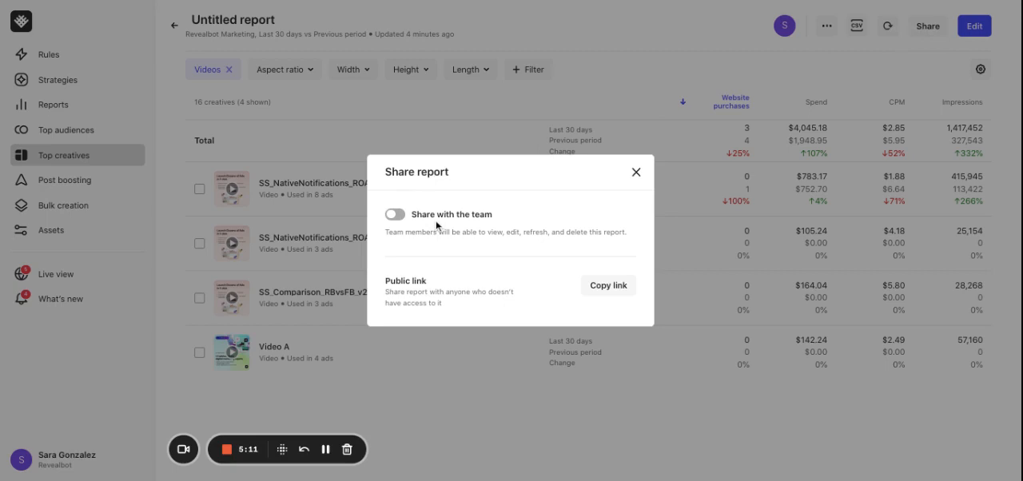
{"action": "mouse_move", "coordinate": [438, 268]}
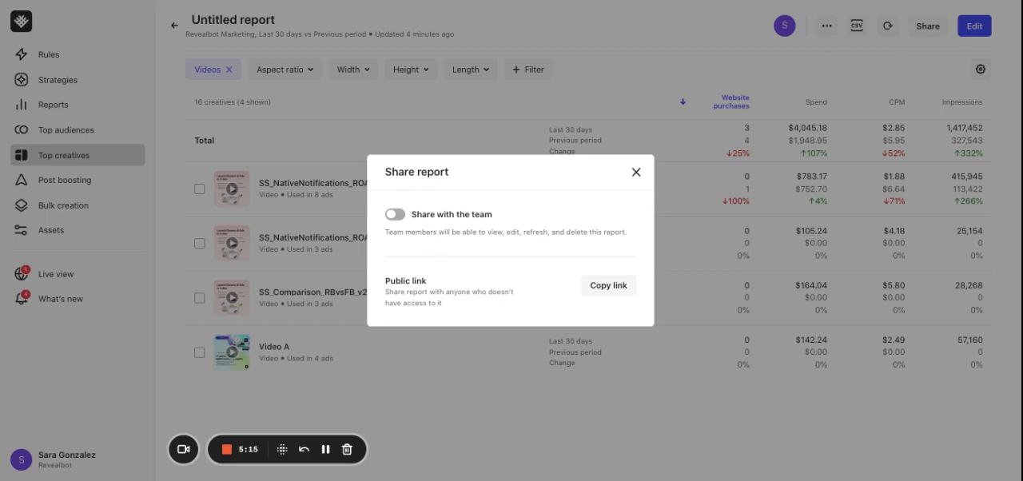
{"action": "left_click", "coordinate": [393, 214]}
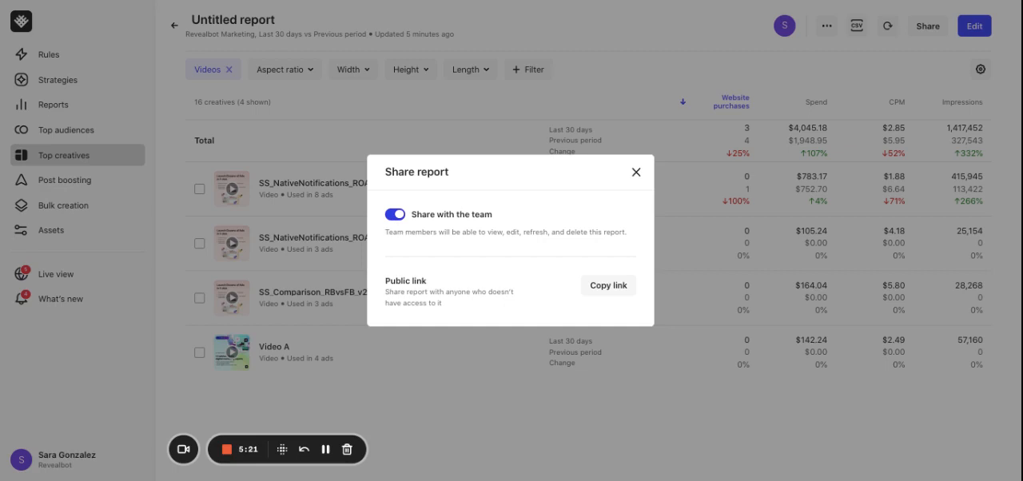
{"action": "left_click", "coordinate": [636, 173]}
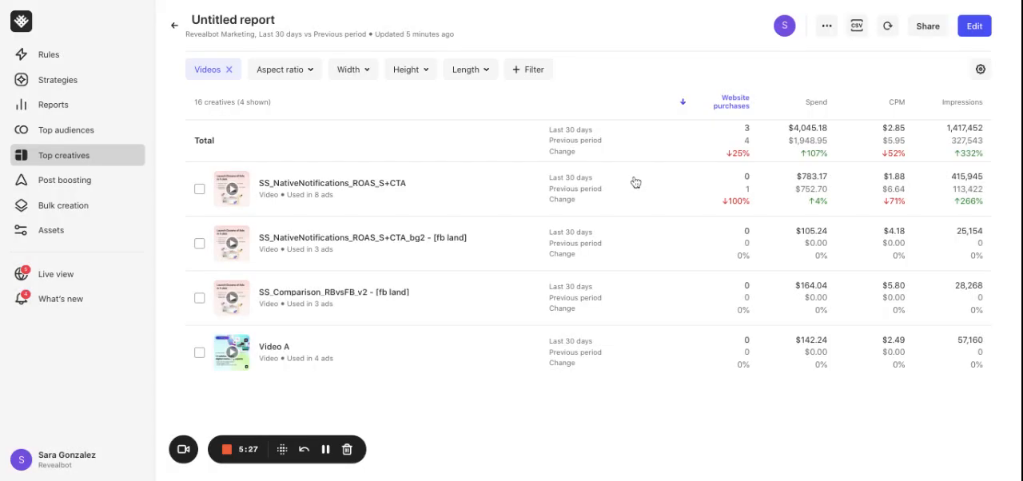
{"action": "mouse_move", "coordinate": [884, 93]}
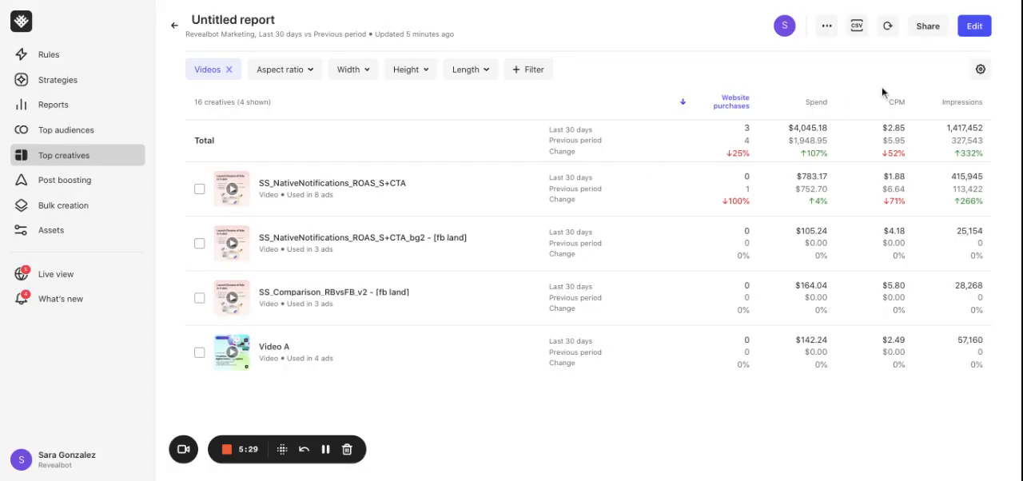
Reveal the report's Download CSV and Copy link to CSV file export choices
{"action": "left_click", "coordinate": [857, 26]}
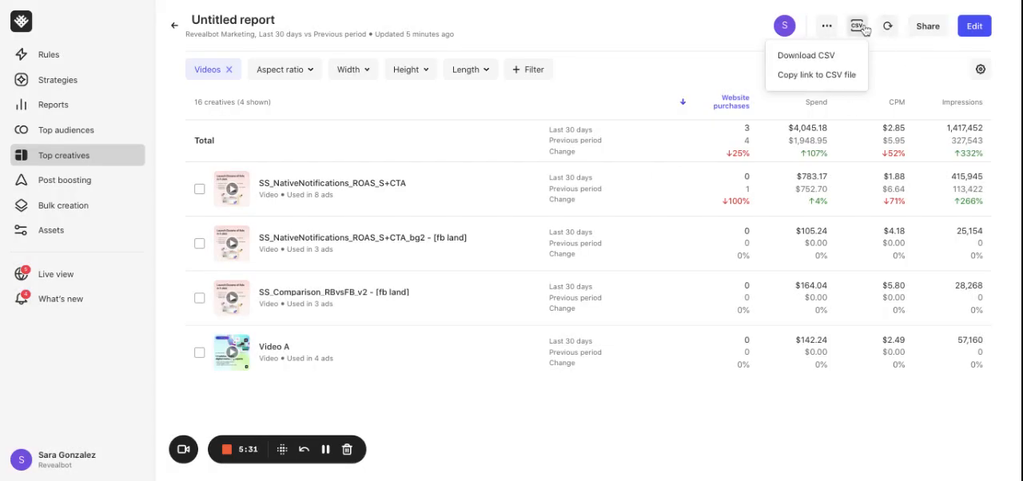